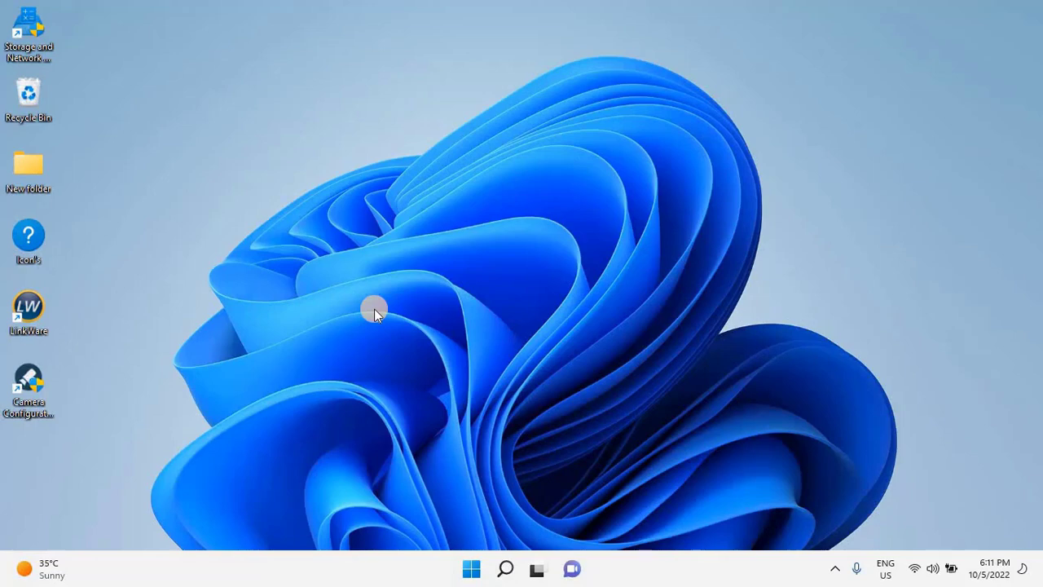
mouse_move(562, 560)
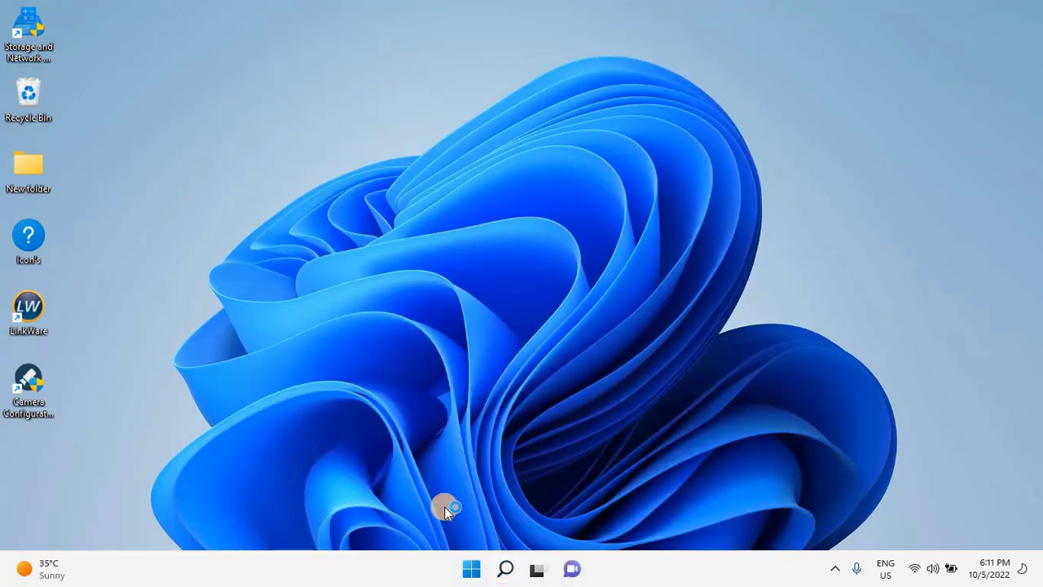
Search Google for 'haya card apply online' and choose the Hayya Portal result
click(588, 568)
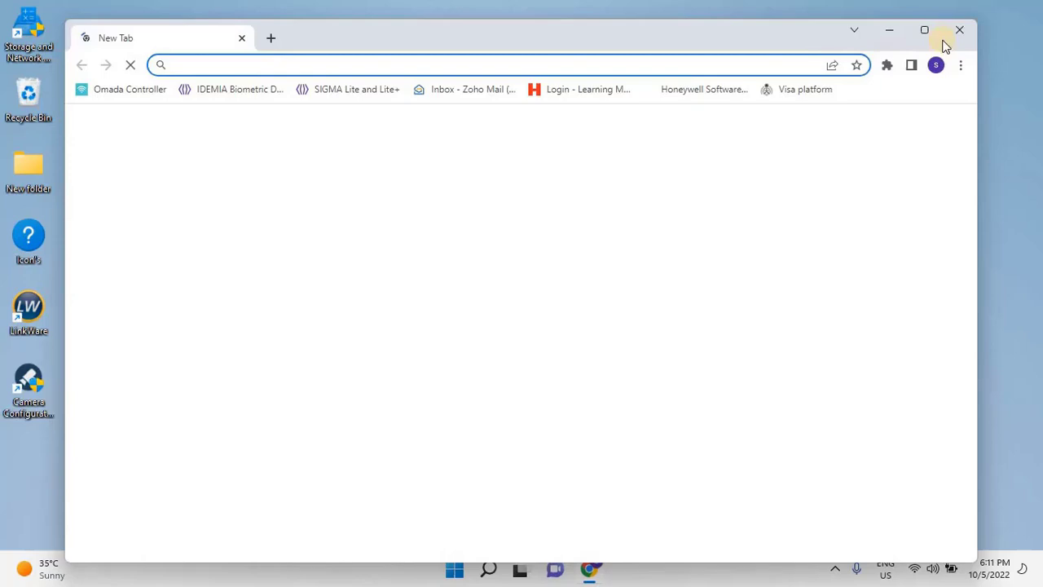
text(haya card apply online)
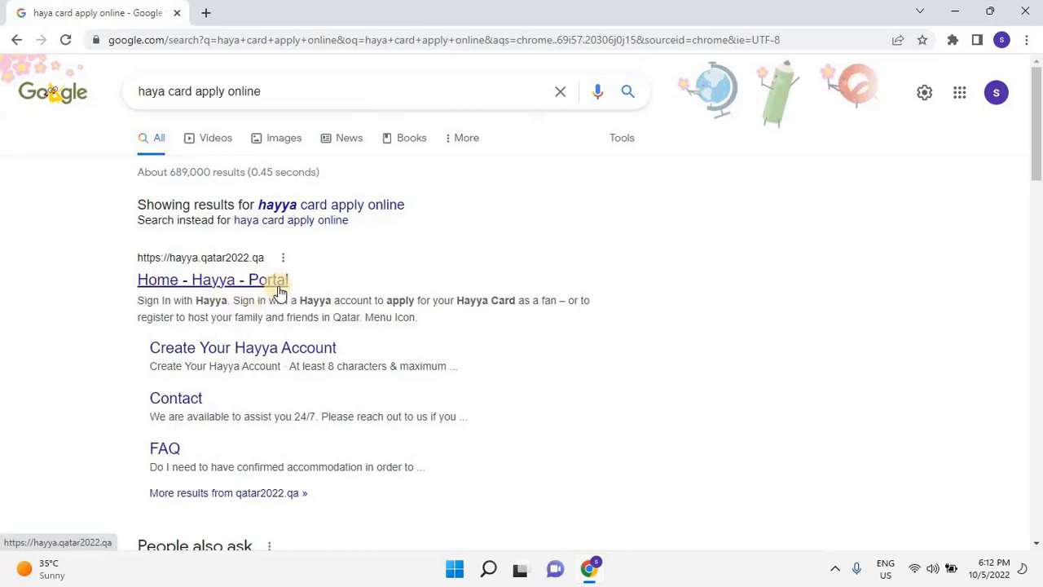
click(212, 279)
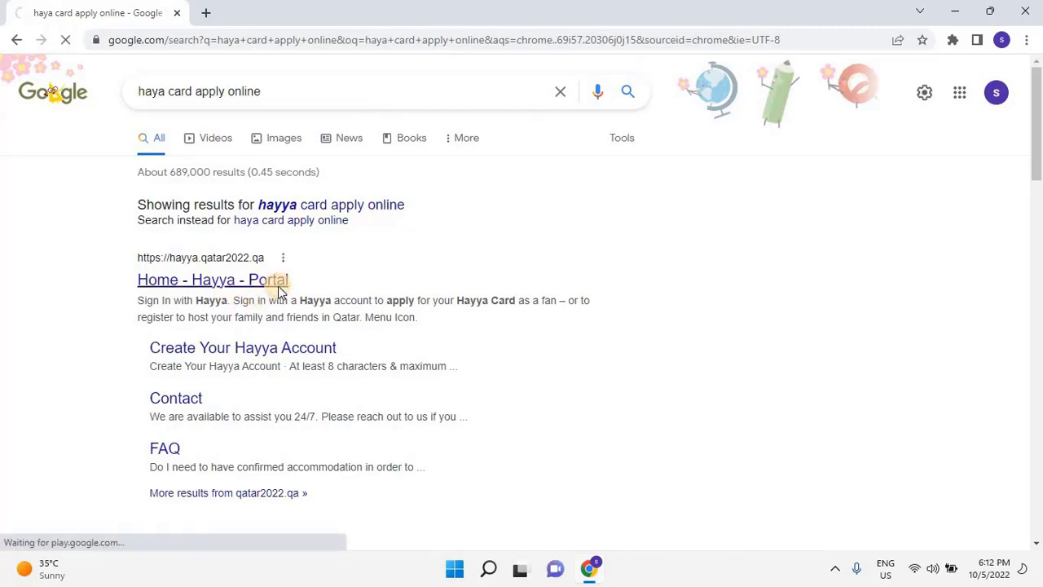
Reach the Create Your Hayya Account link on the Hayya Portal home page
click(213, 279)
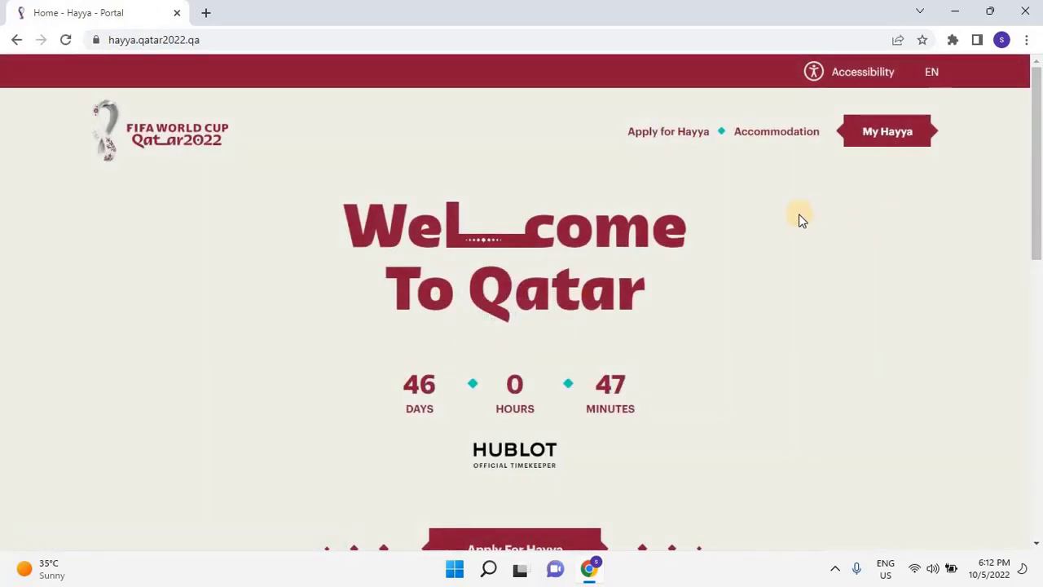
scroll(down, 3)
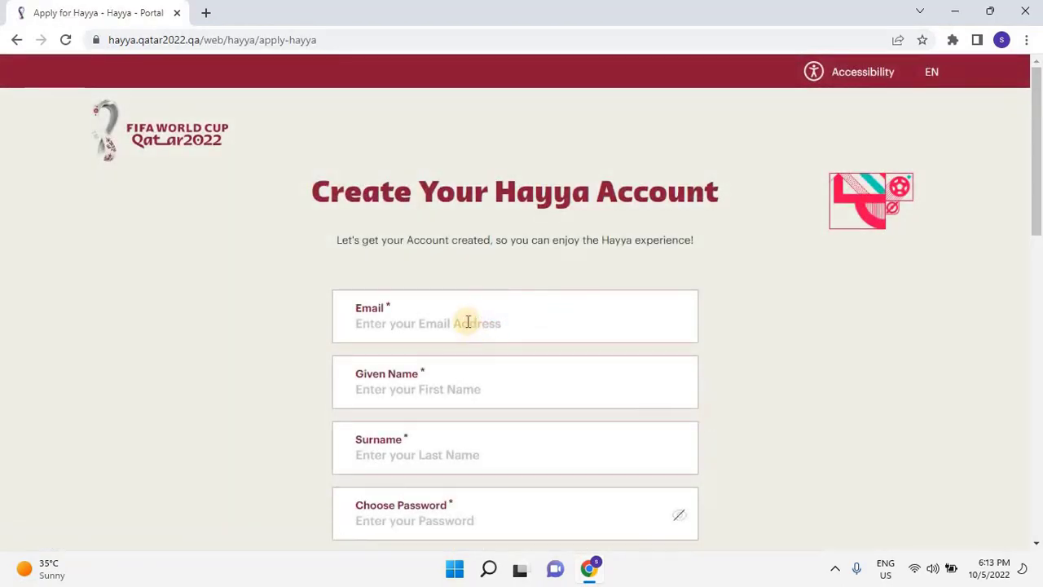
Enter the account email, given name, surname and a chosen password
click(468, 322)
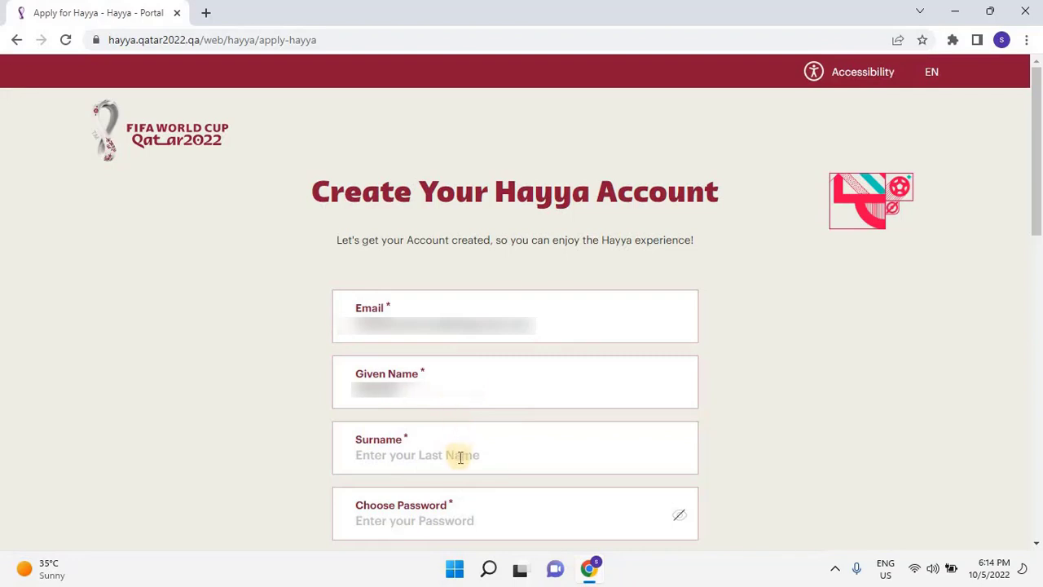
click(460, 454)
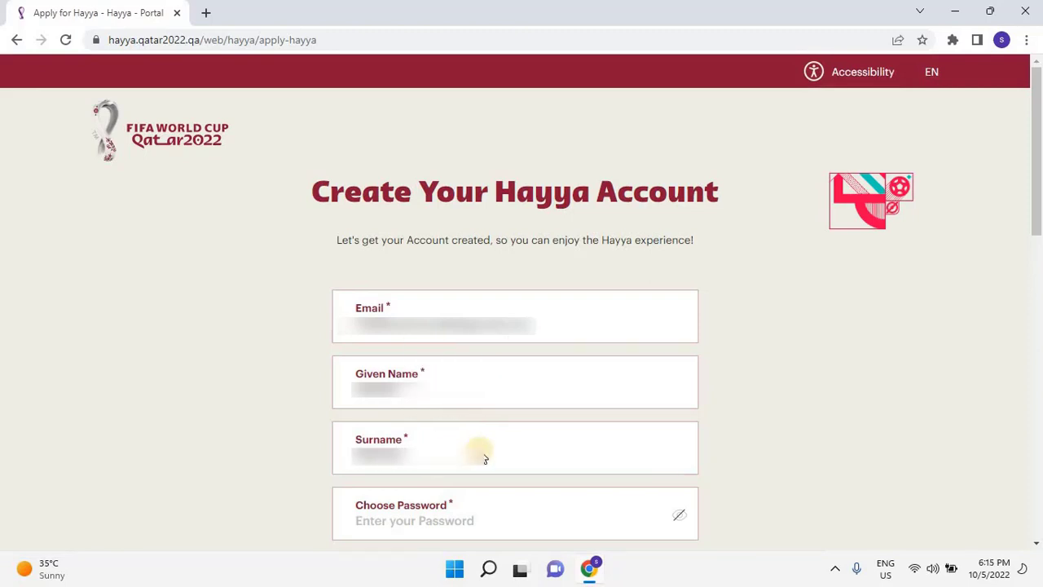
click(514, 519)
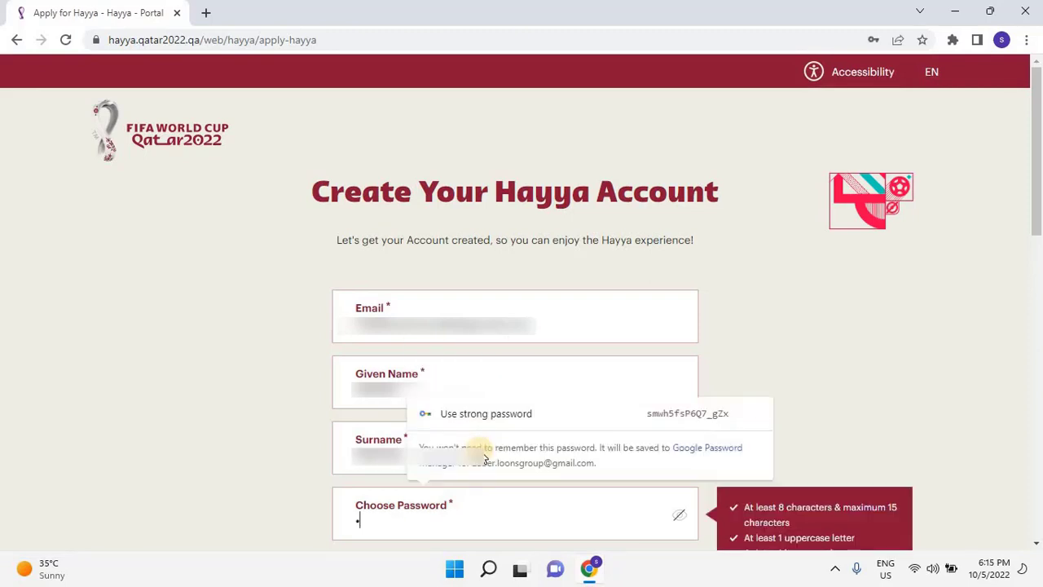
text(•••)
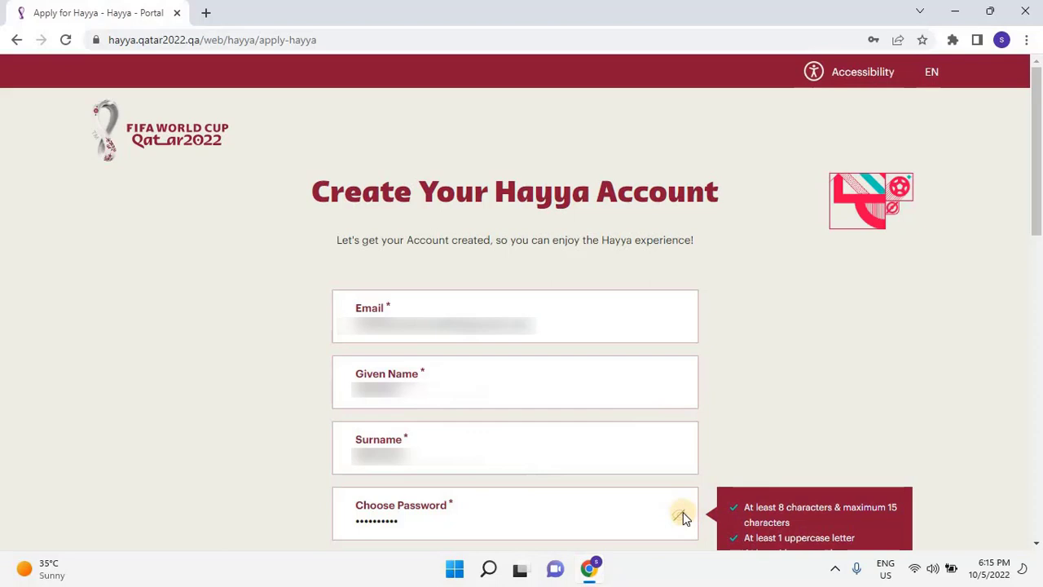
Retype the password, enter captcha 1946, accept the Terms & Conditions and sign up
scroll(down, 3)
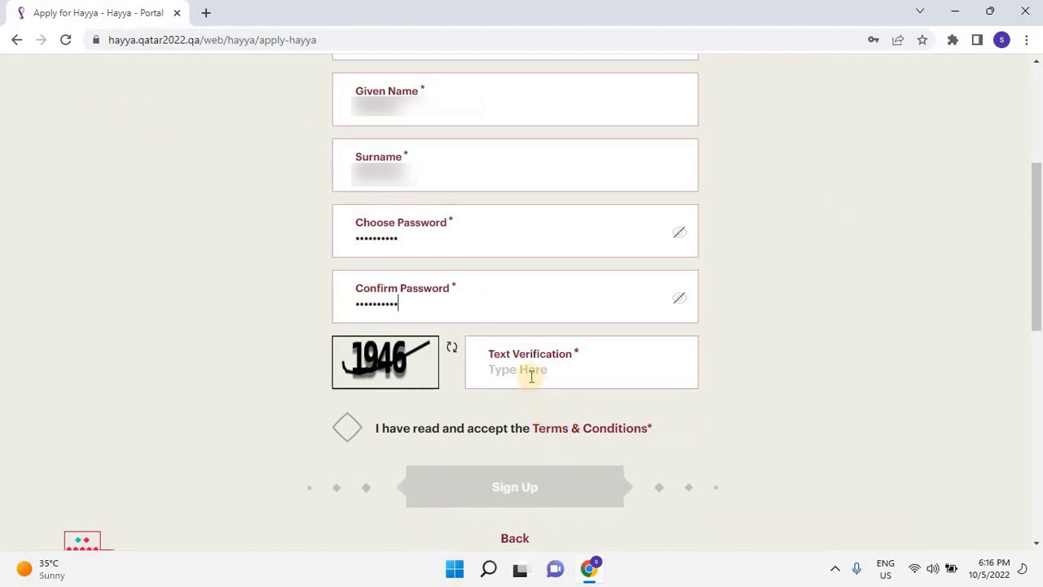
text(1)
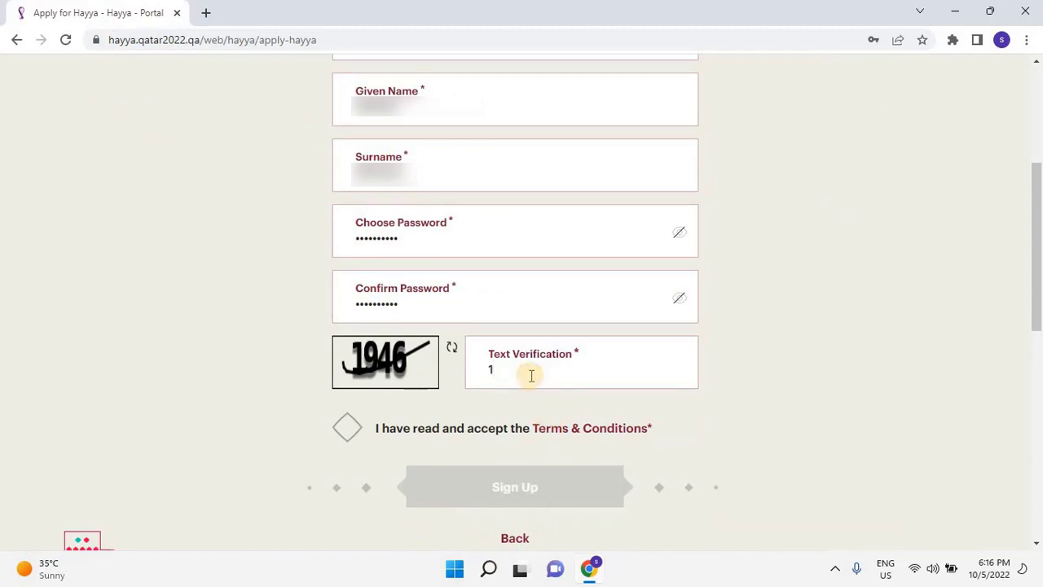
text(946)
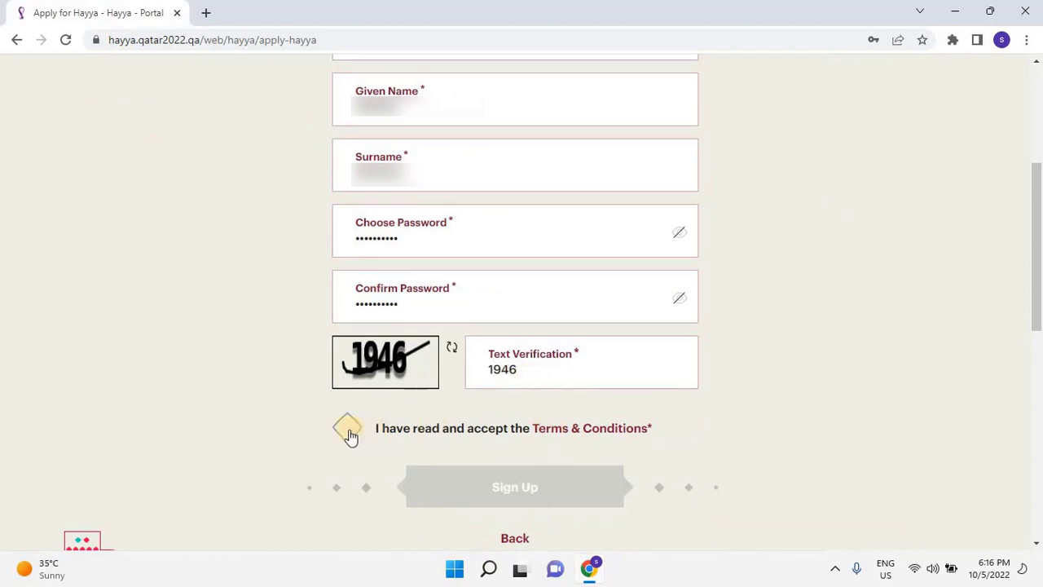
click(347, 427)
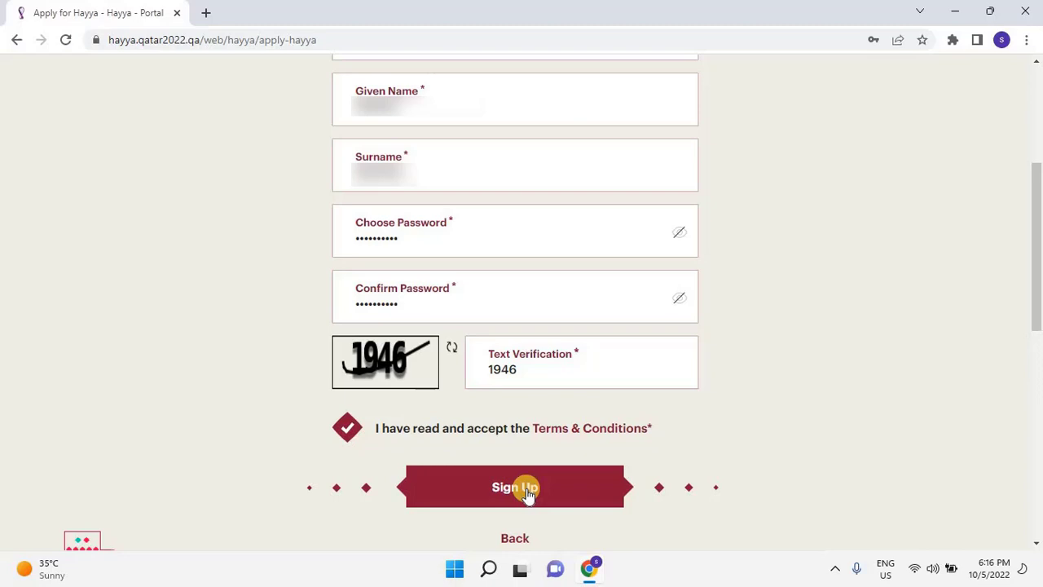
click(514, 486)
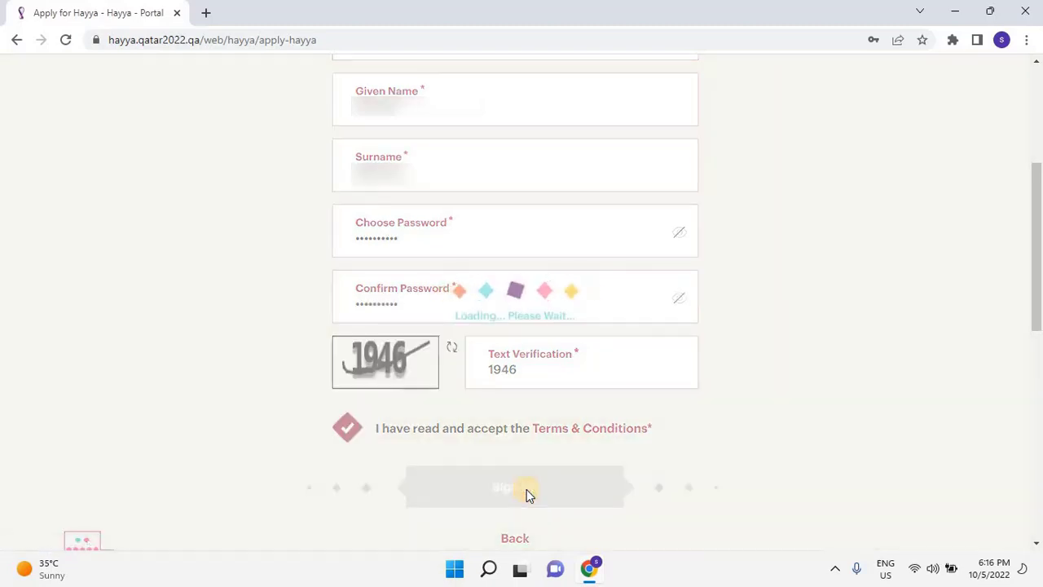
click(514, 486)
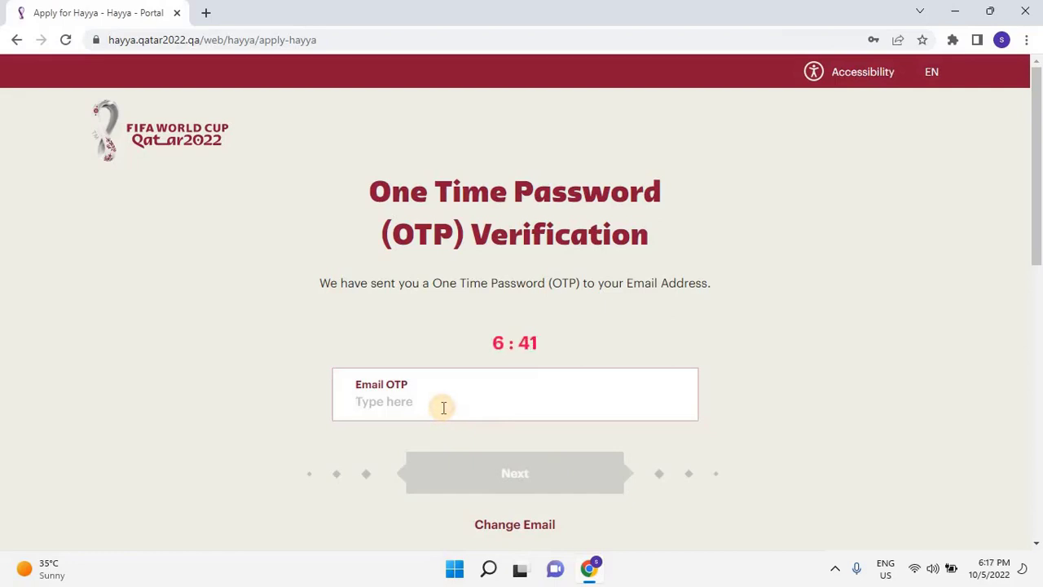
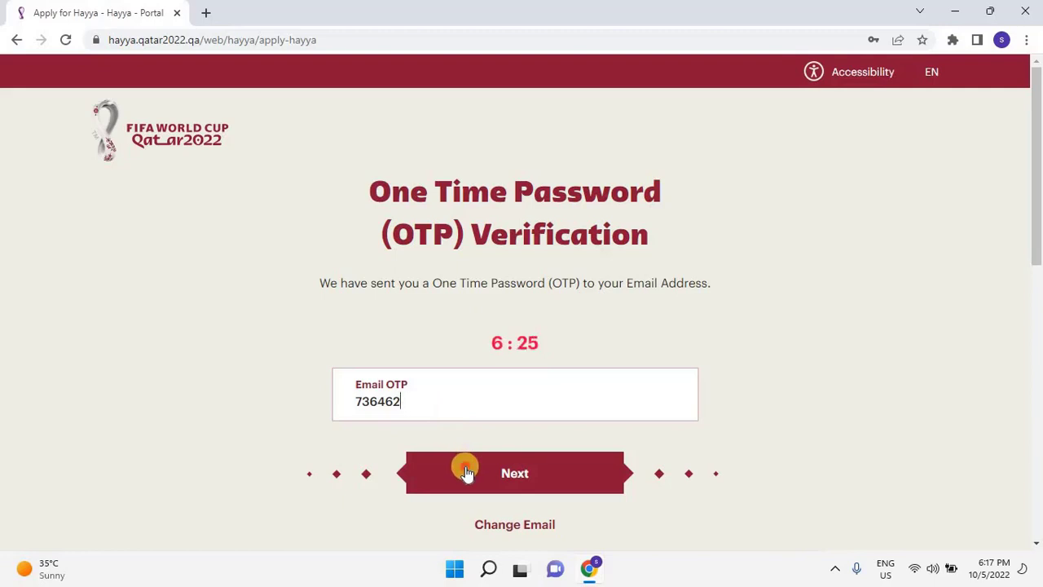
click(515, 473)
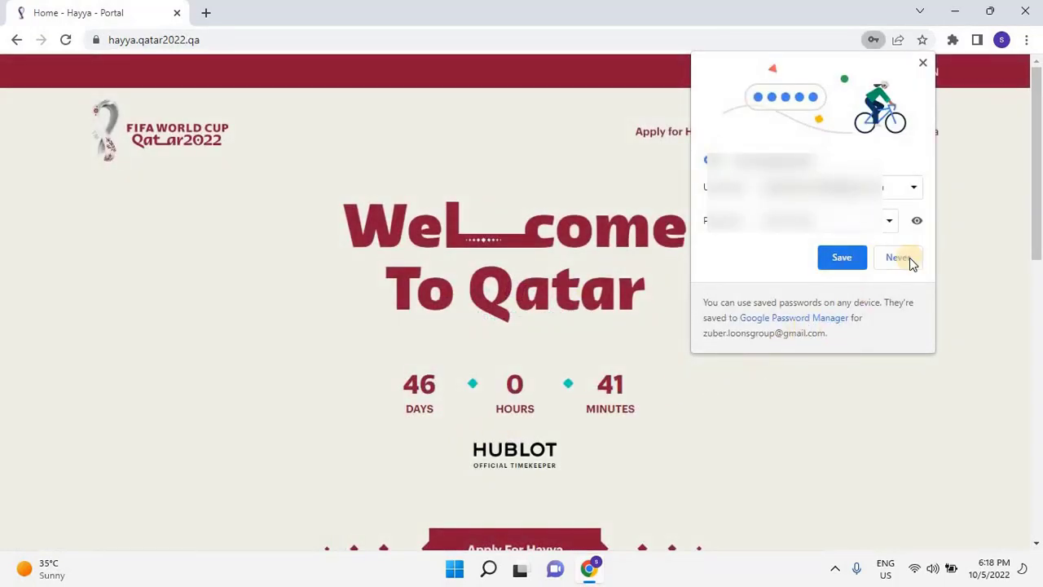
Decline Chrome's save-password prompt and go to Apply for Hayya
click(897, 257)
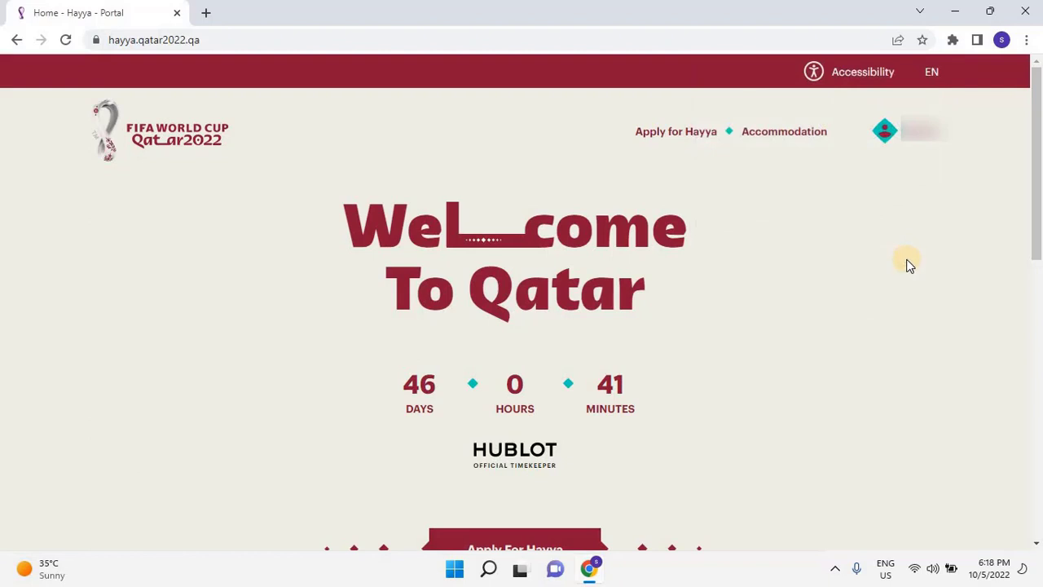
mouse_move(675, 131)
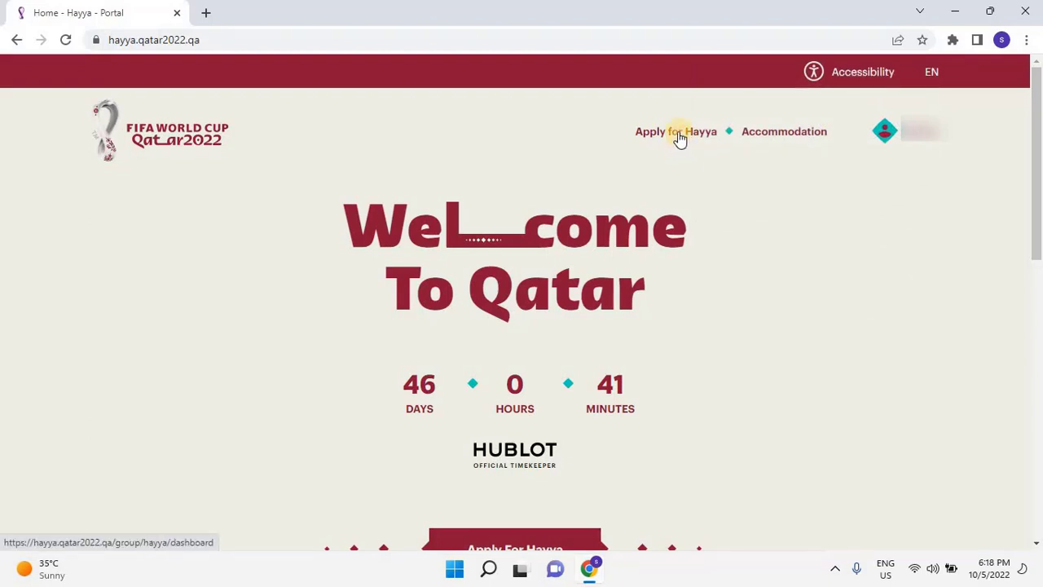
click(675, 132)
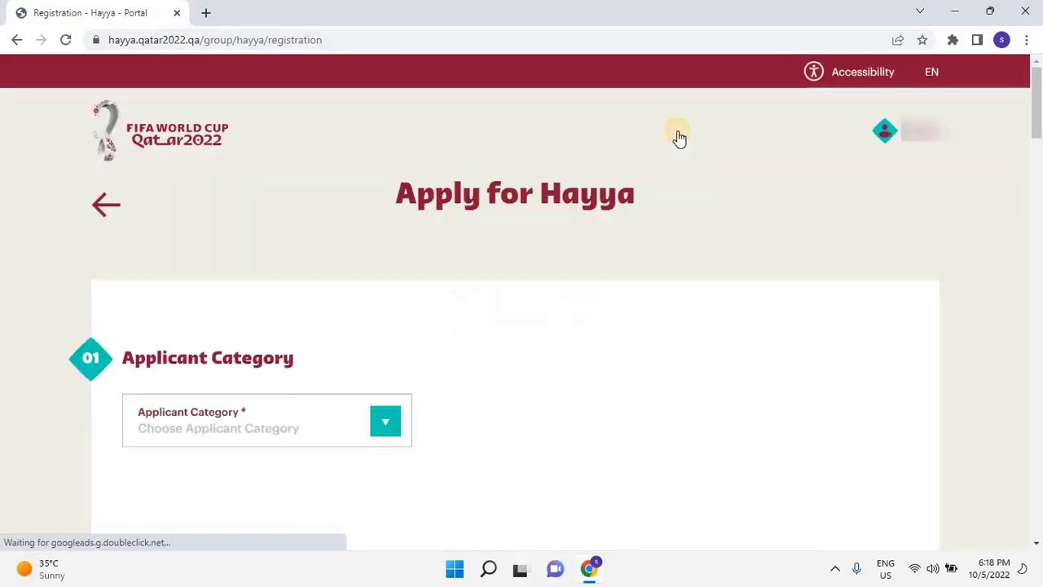
mouse_move(252, 432)
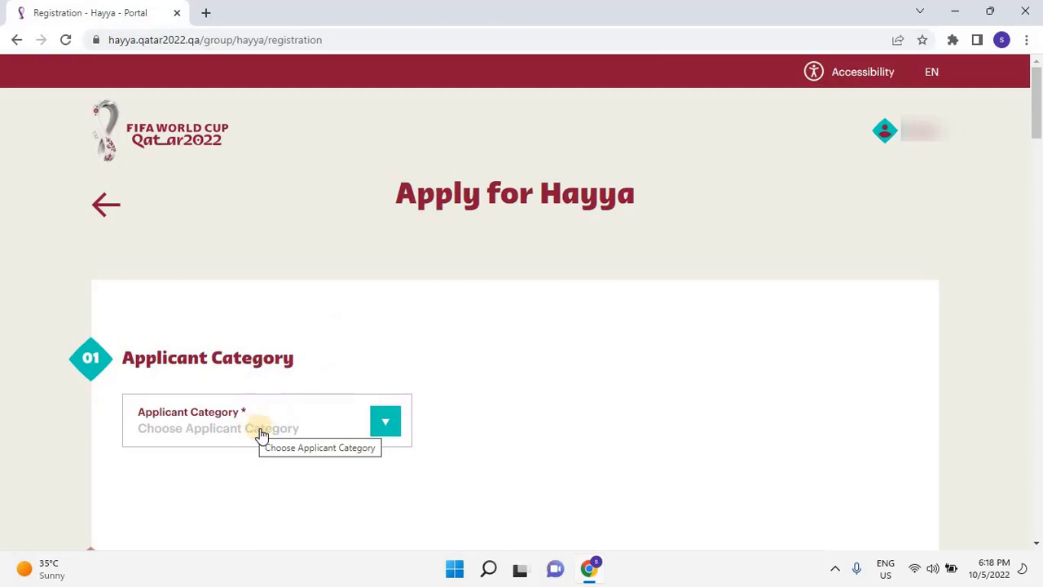
Set Applicant Category to Match Ticket Holder and validate the ticket application number
click(385, 422)
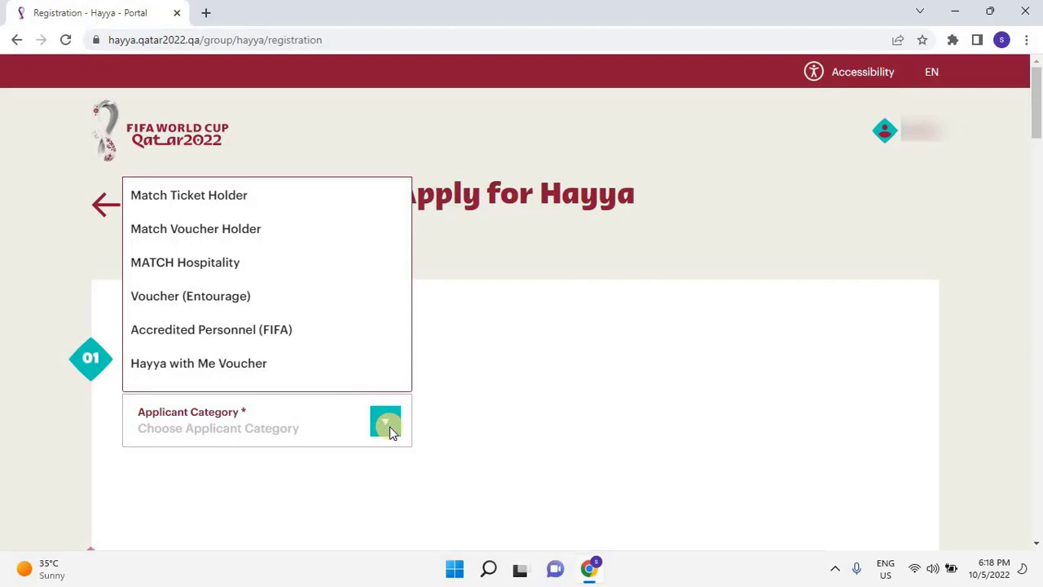
mouse_move(387, 425)
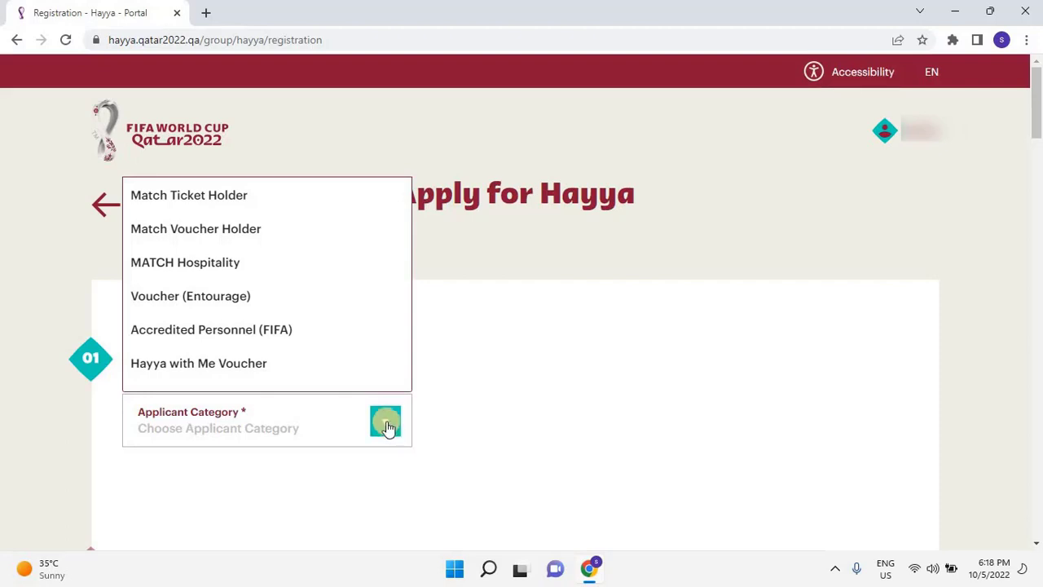
mouse_move(322, 202)
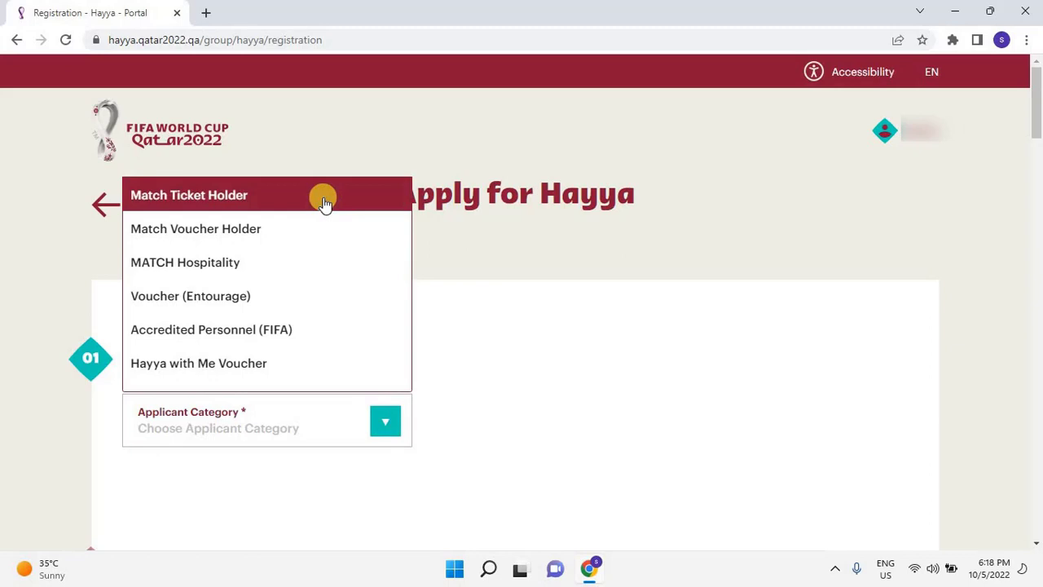
click(189, 195)
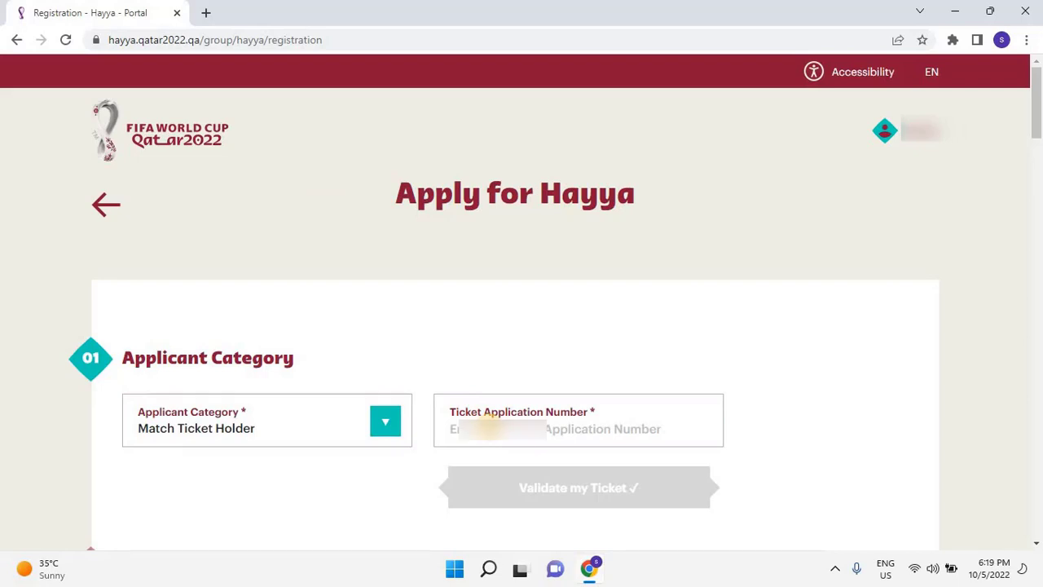
text(4)
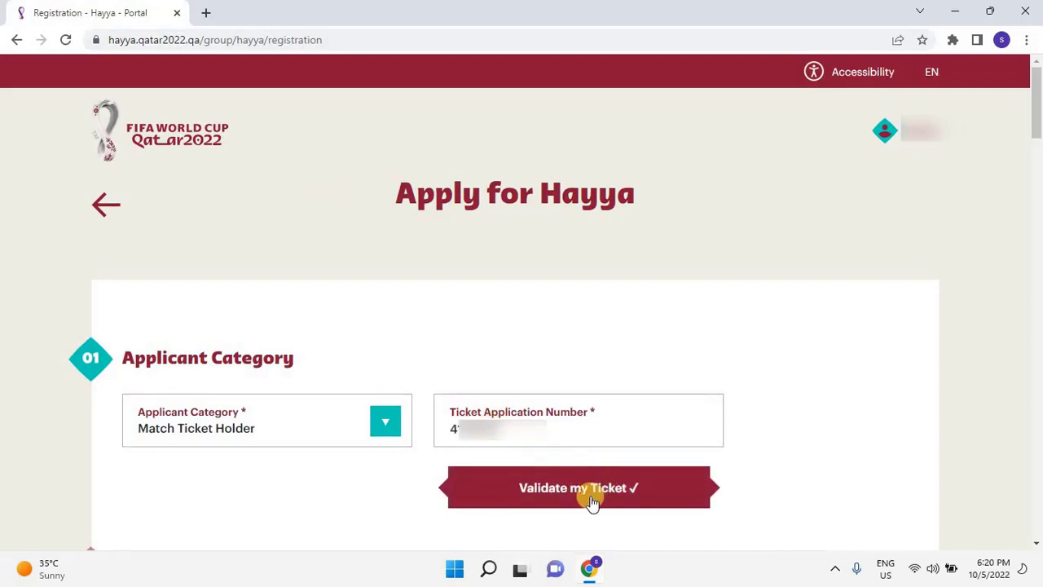
click(578, 487)
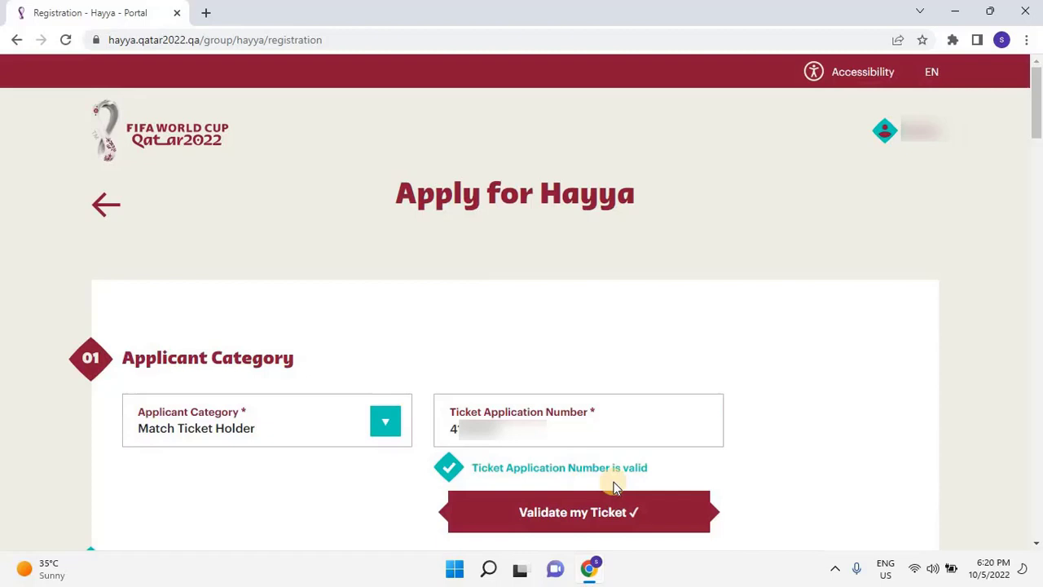
scroll(down, 3)
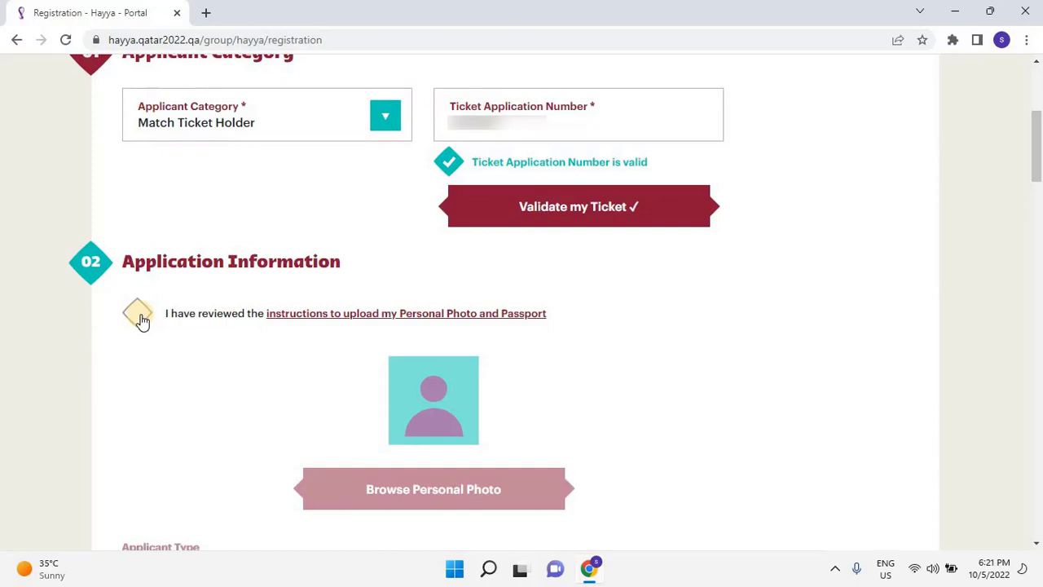
Confirm the photo and passport upload instructions were reviewed, revealing Applicant Type
click(137, 313)
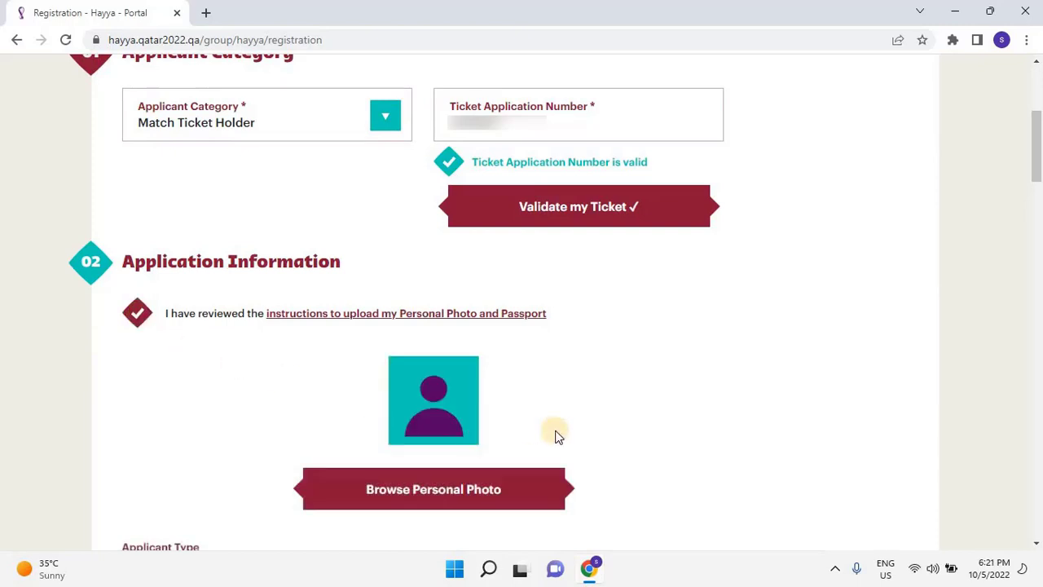
scroll(down, 3)
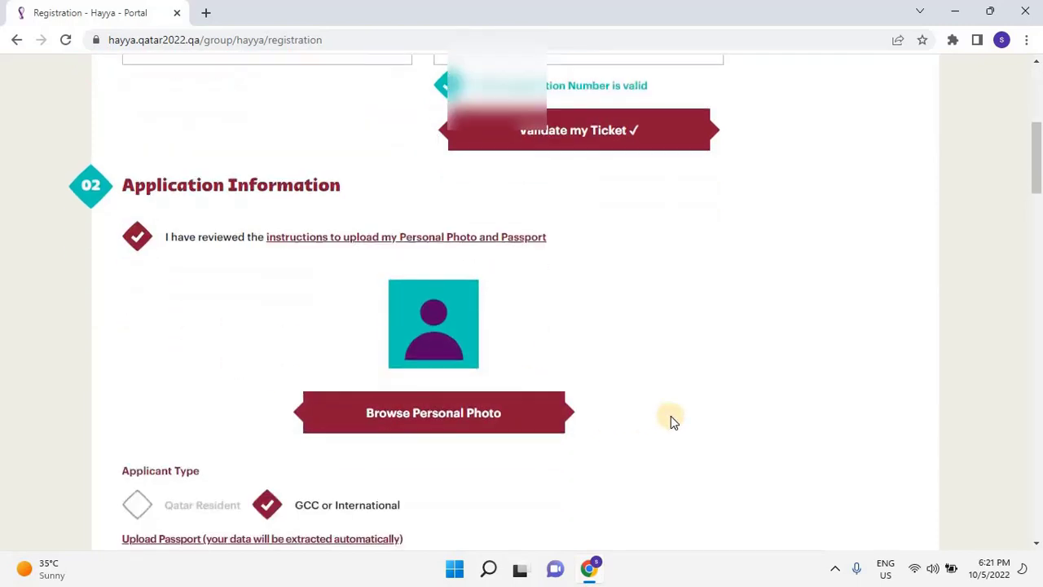
scroll(down, 3)
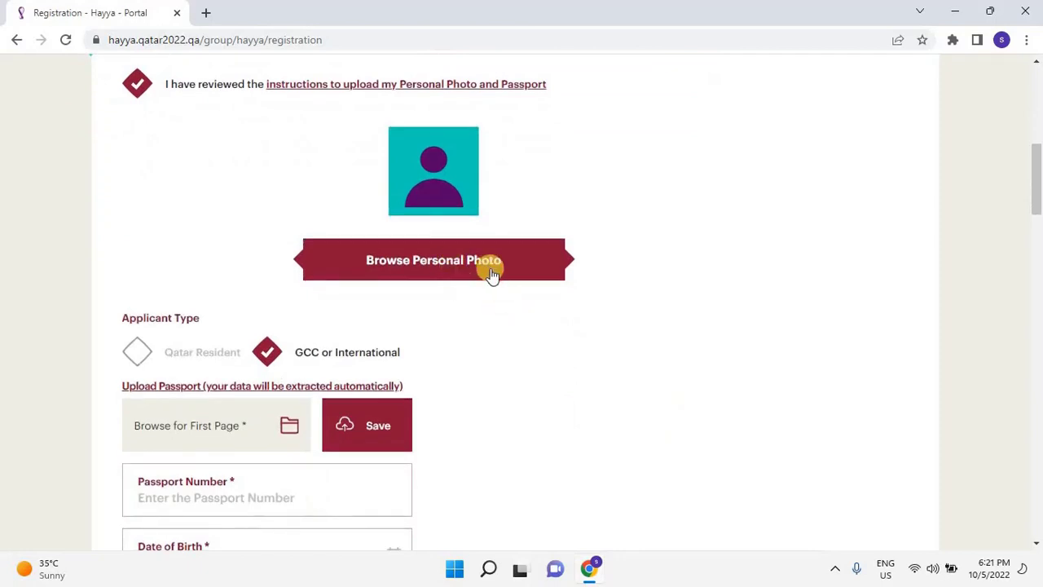
scroll(down, 3)
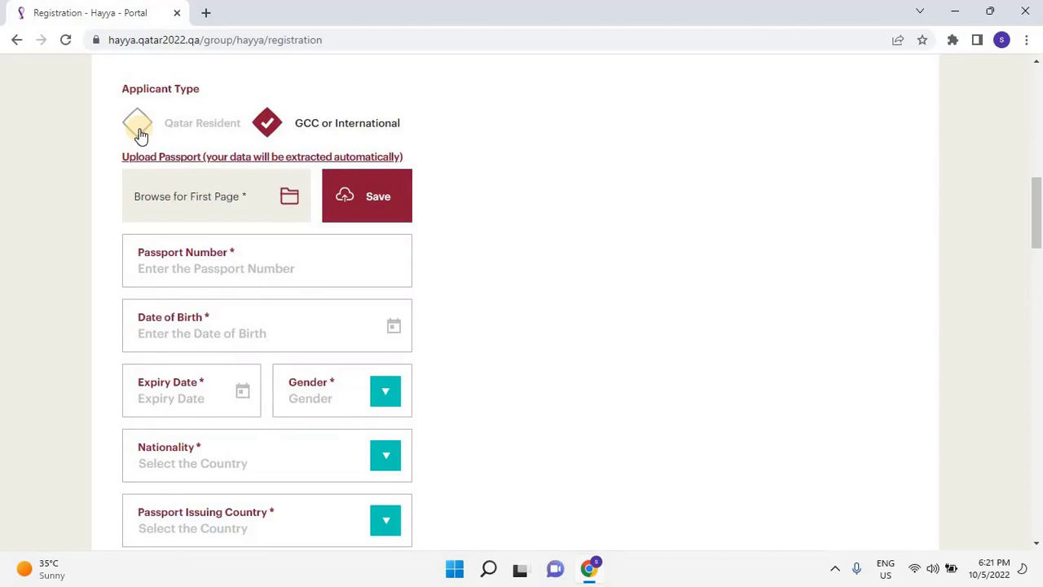
Try Qatar Resident, then settle on GCC or International as the applicant type
click(137, 123)
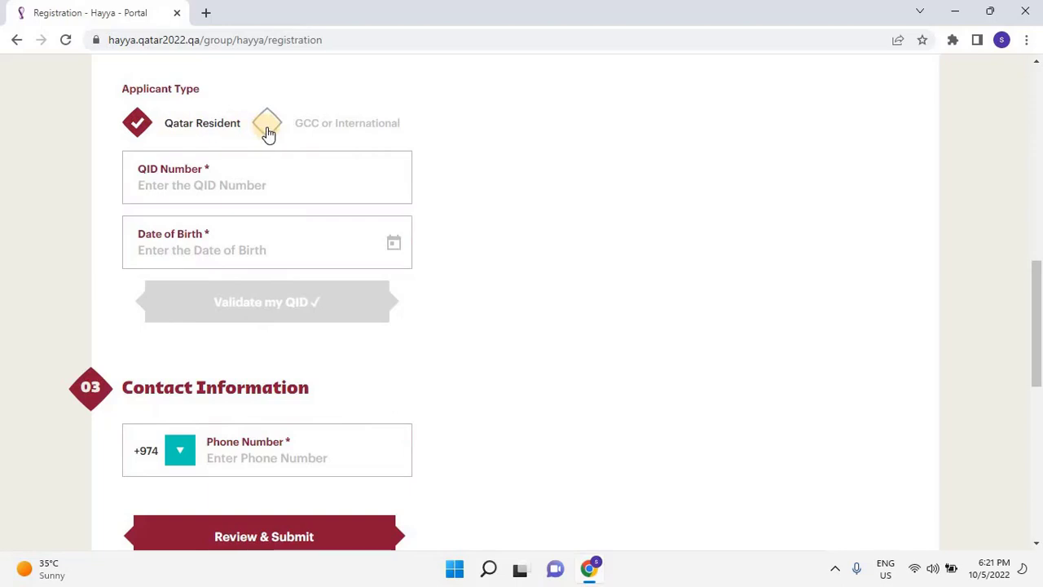
click(267, 123)
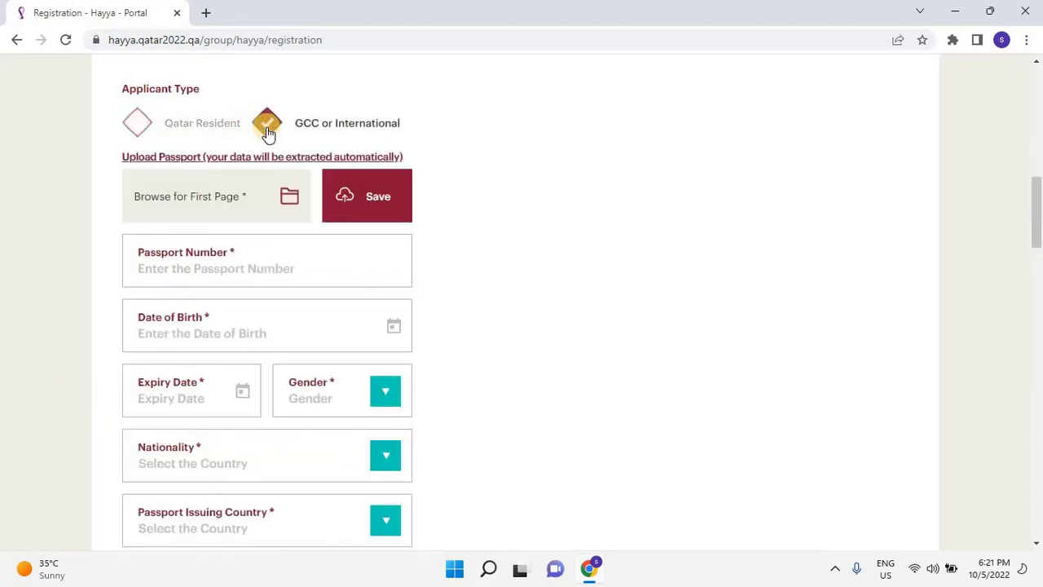
click(267, 123)
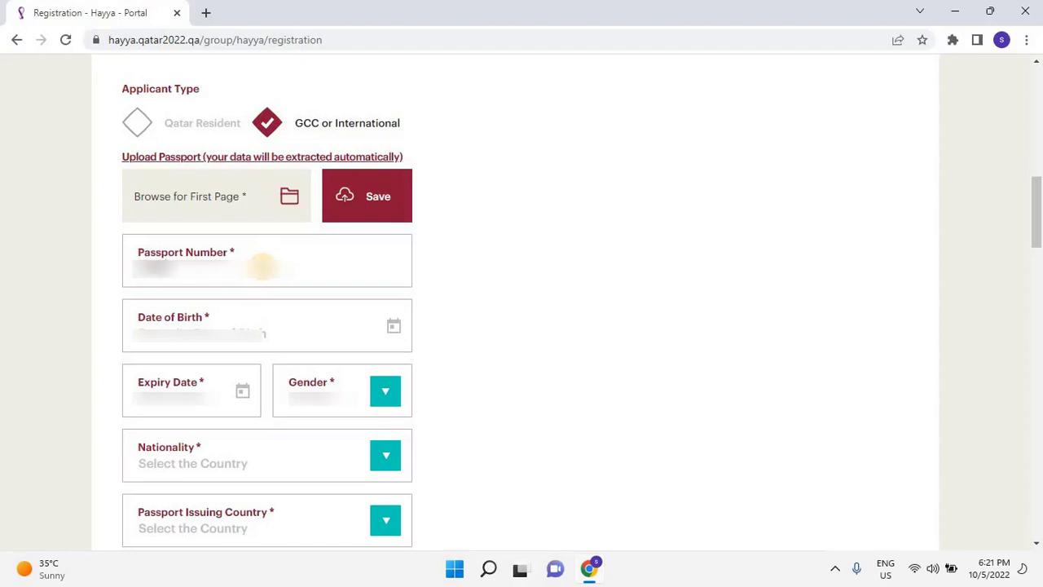
mouse_move(256, 317)
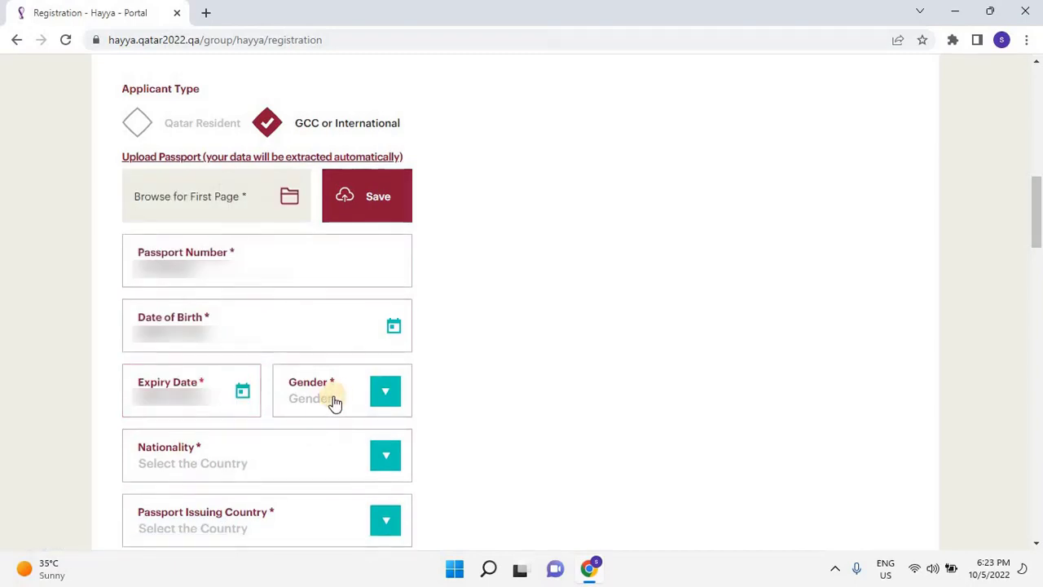
Choose the applicant's gender, nationality and passport issuing country
click(384, 391)
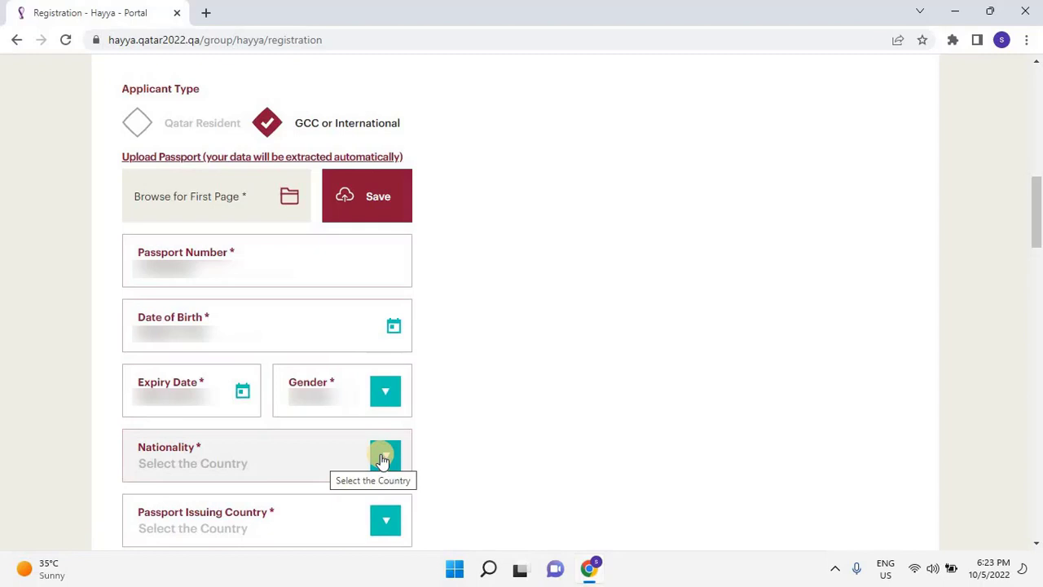
click(385, 455)
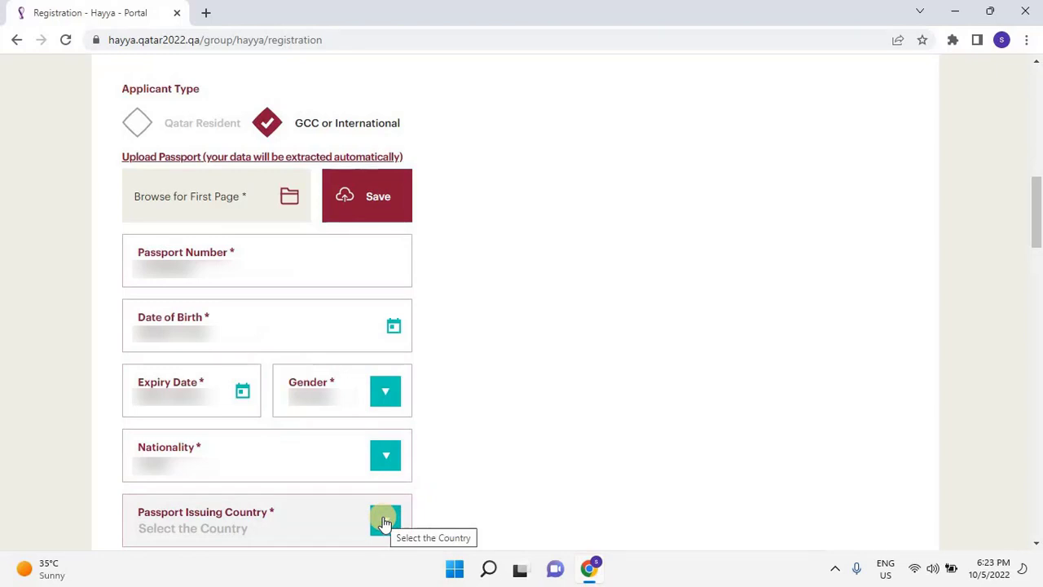
click(385, 522)
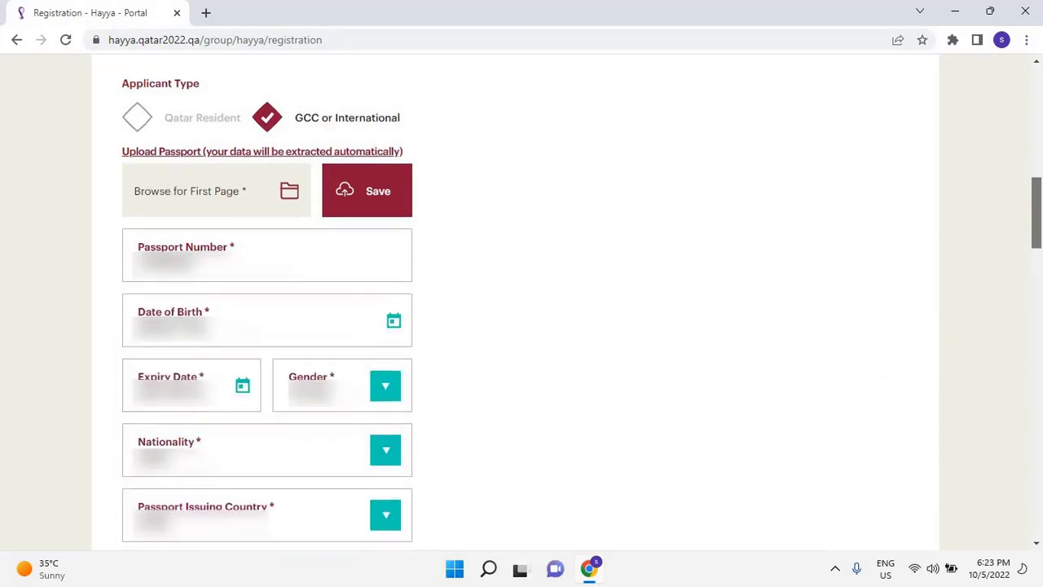
Select the passport type and fill in the applicant's first Latin name
scroll(down, 3)
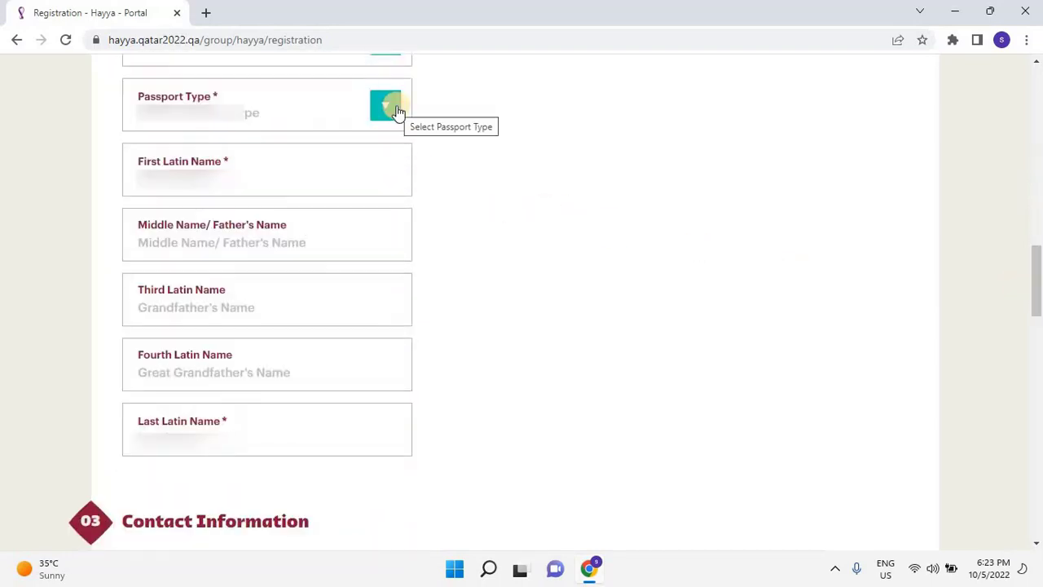
click(385, 105)
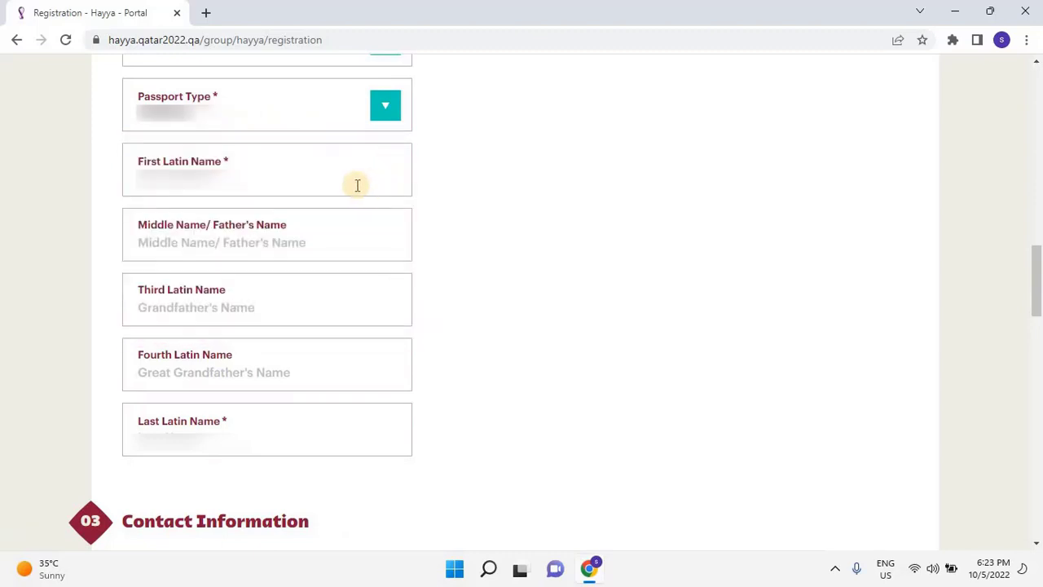
mouse_move(356, 185)
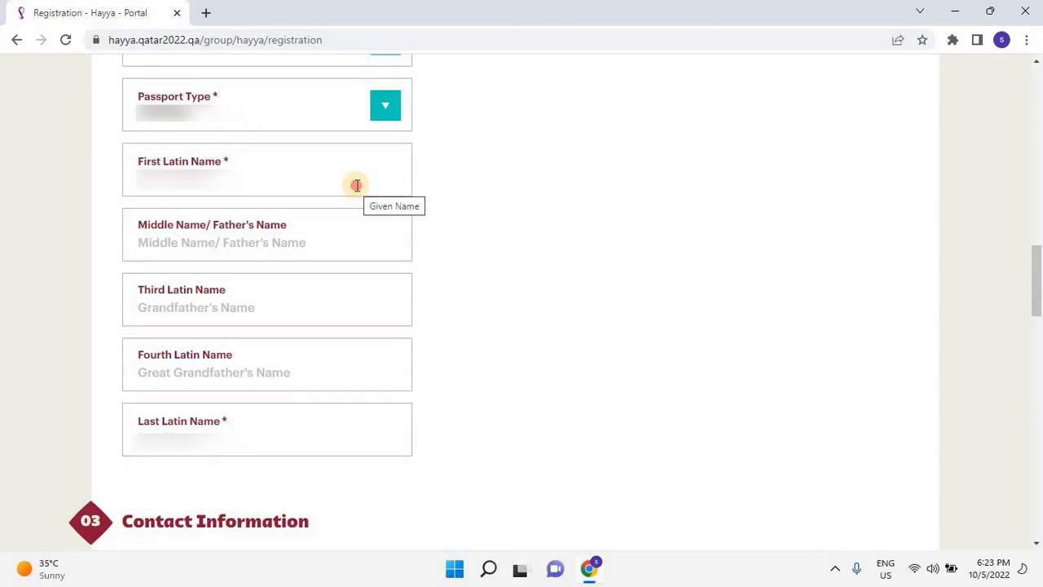
click(269, 178)
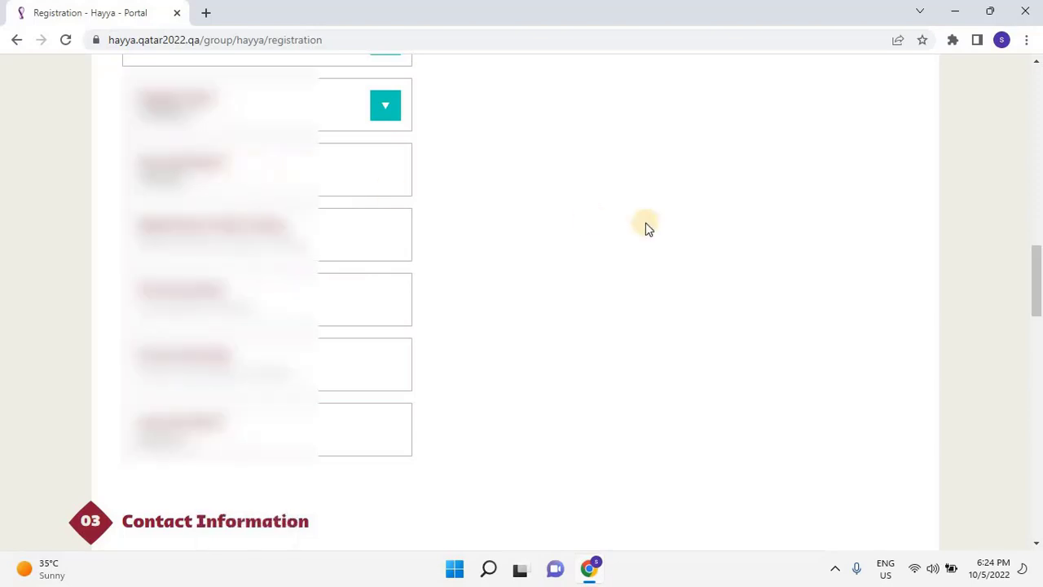
scroll(down, 3)
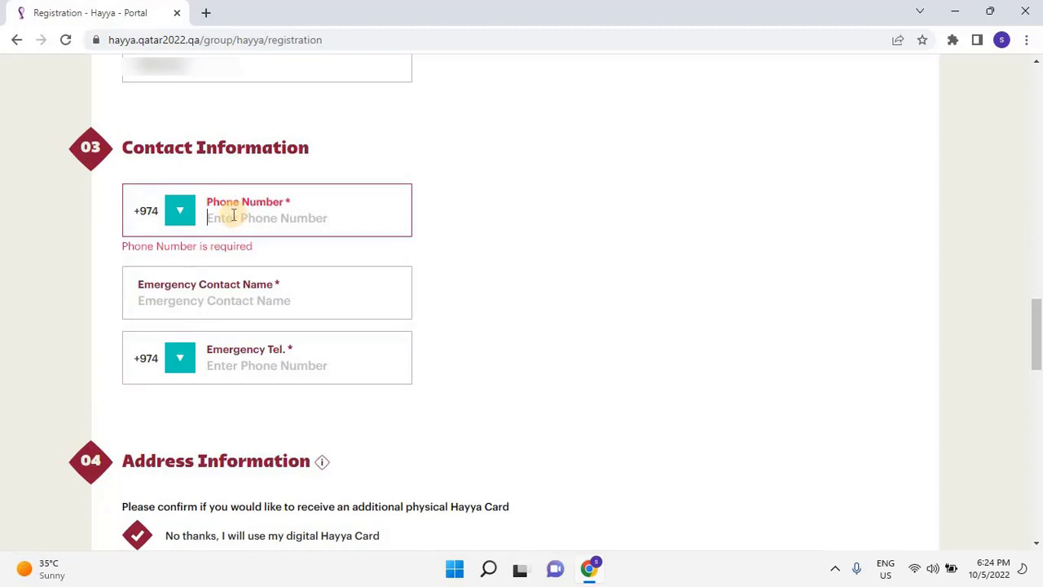
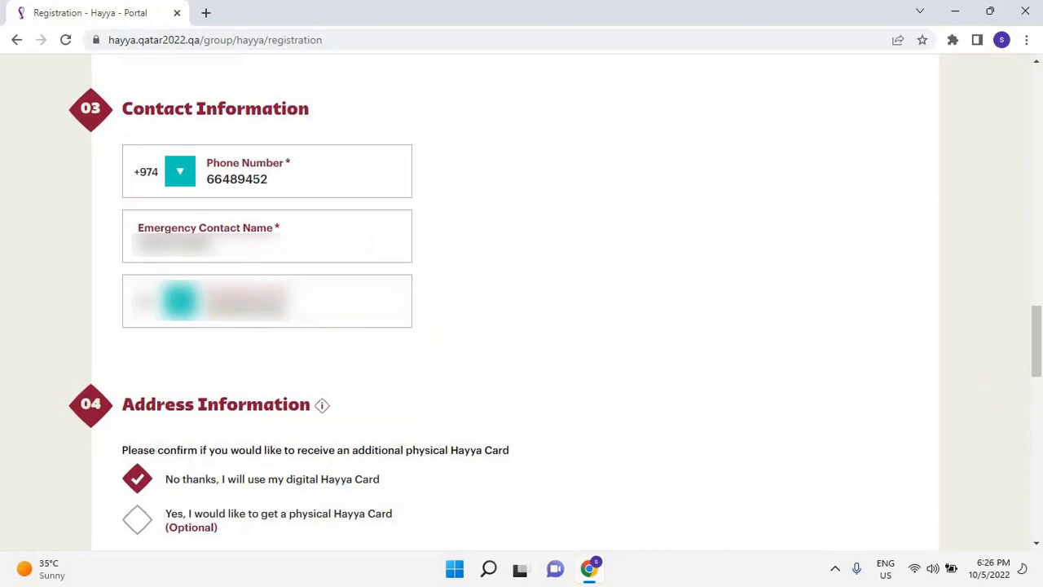
scroll(down, 3)
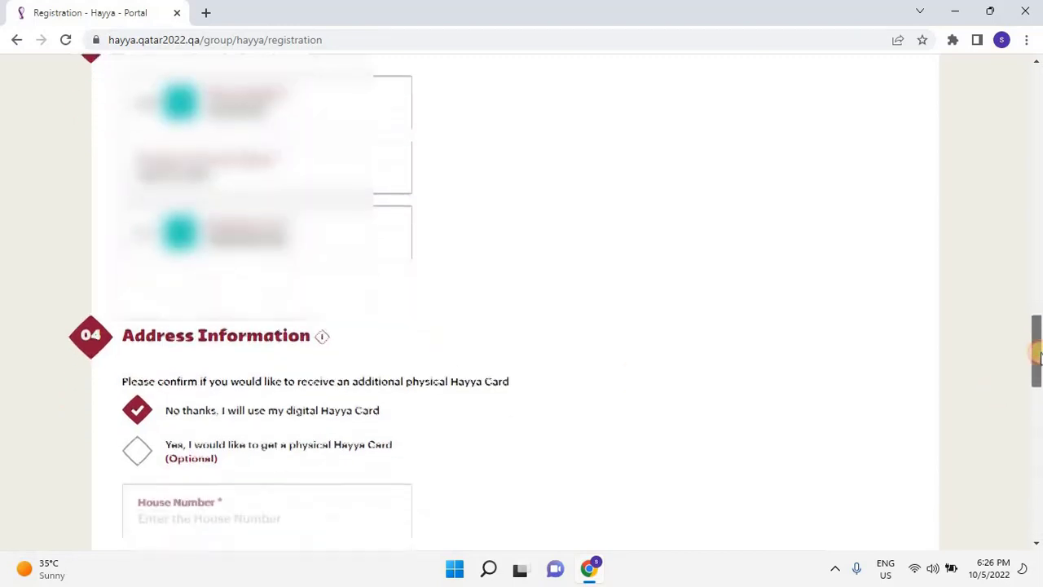
scroll(down, 3)
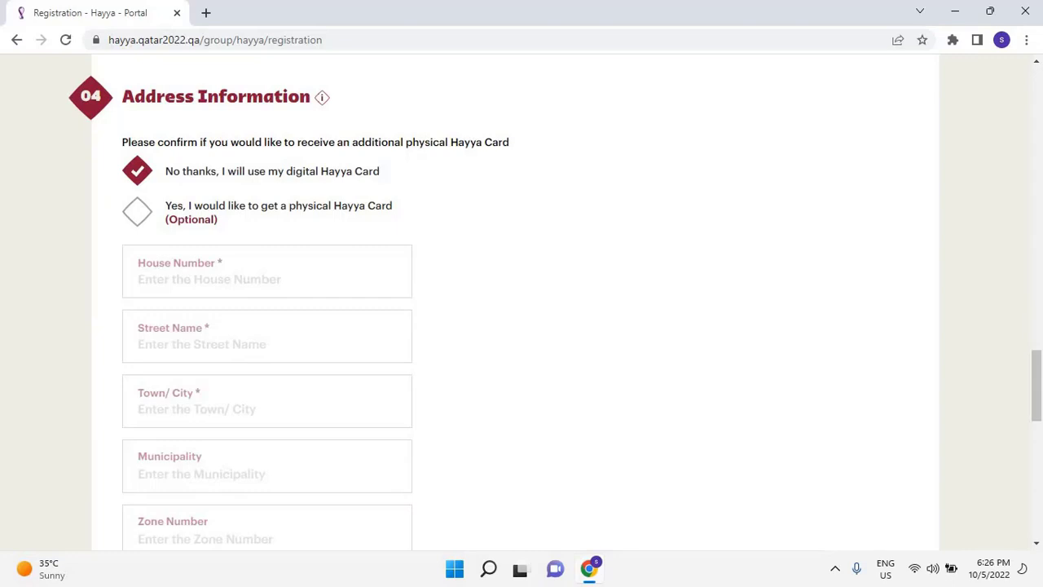
mouse_move(583, 218)
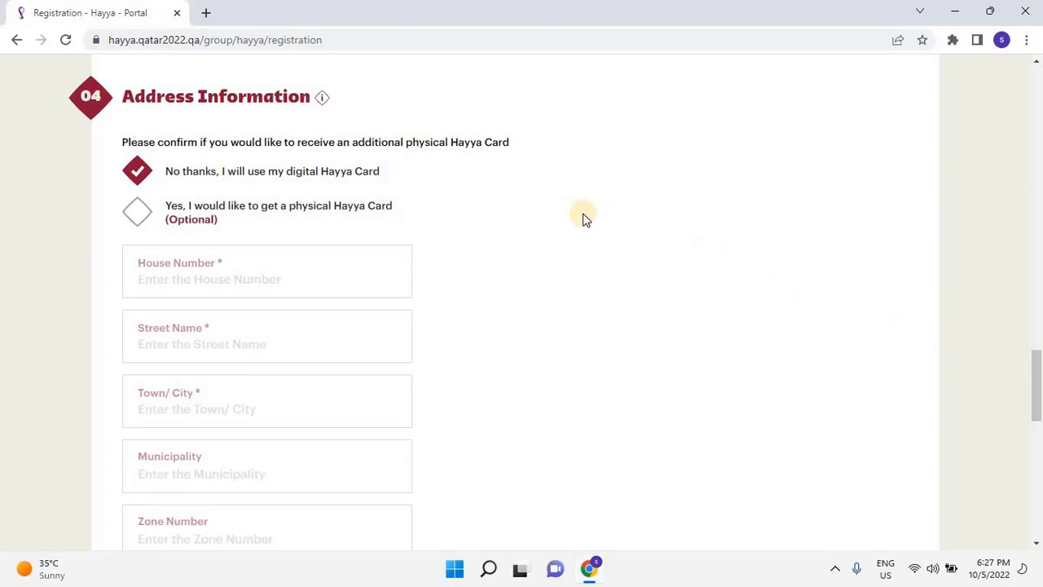
mouse_move(422, 171)
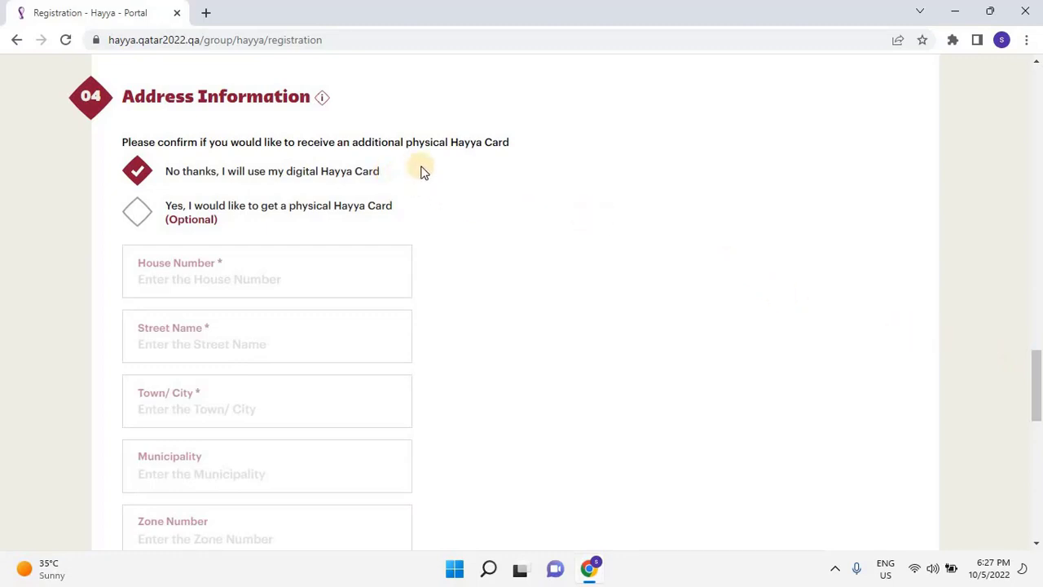
mouse_move(332, 190)
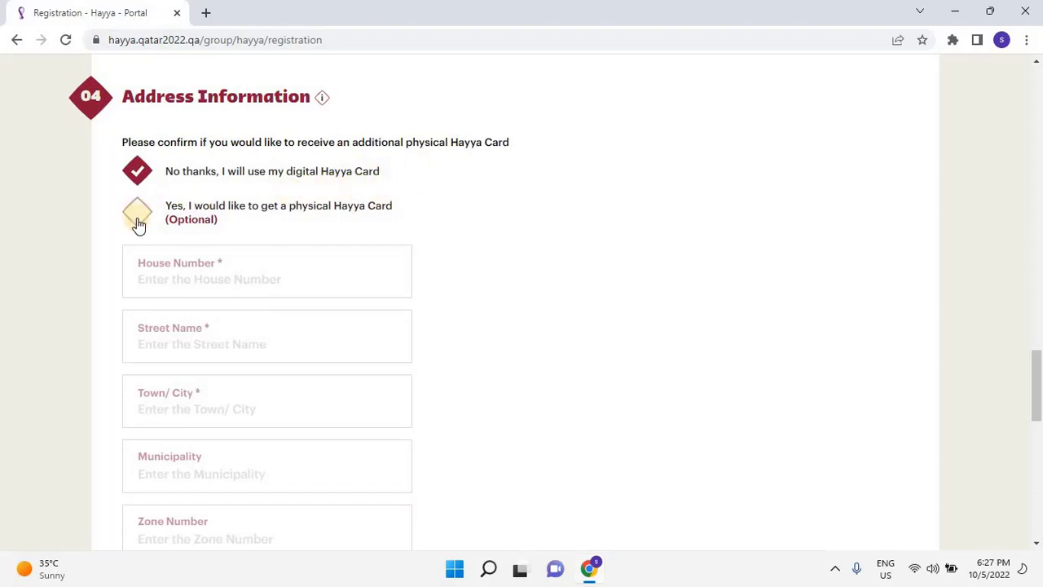
Choose 'Yes' for a physical Hayya Card and continue down to its address fields
click(137, 212)
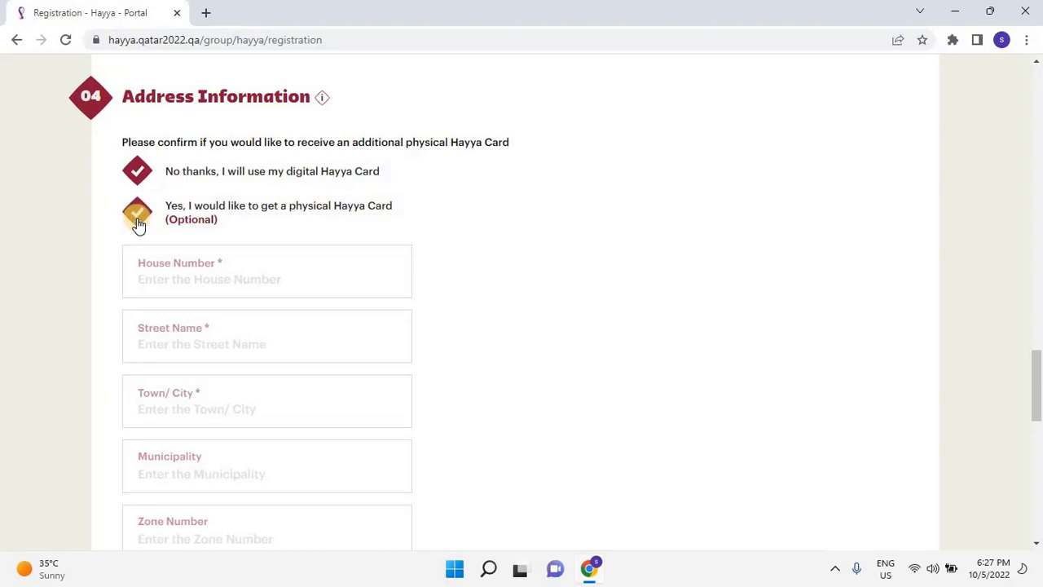
click(137, 212)
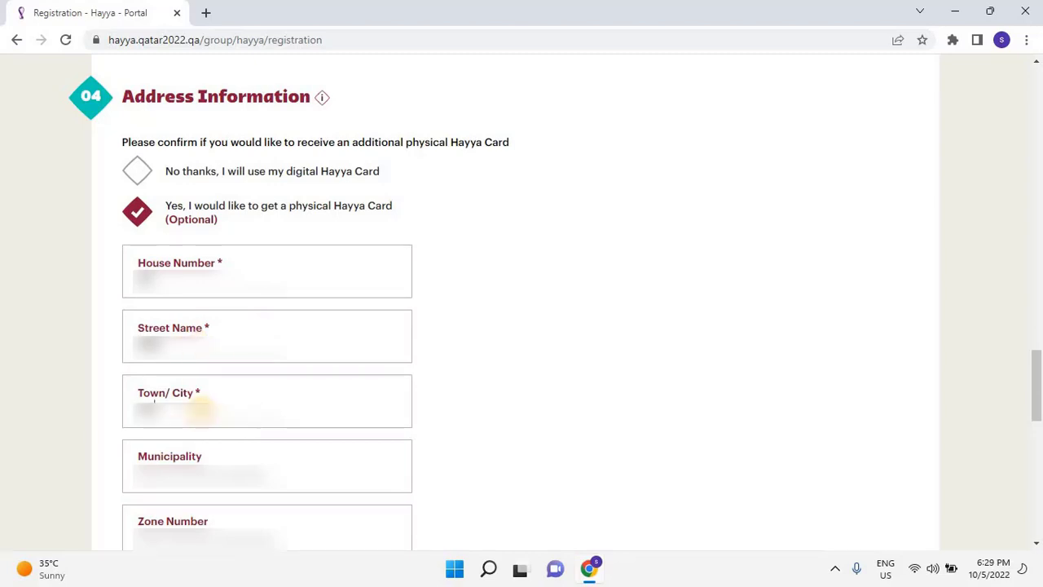
scroll(down, 3)
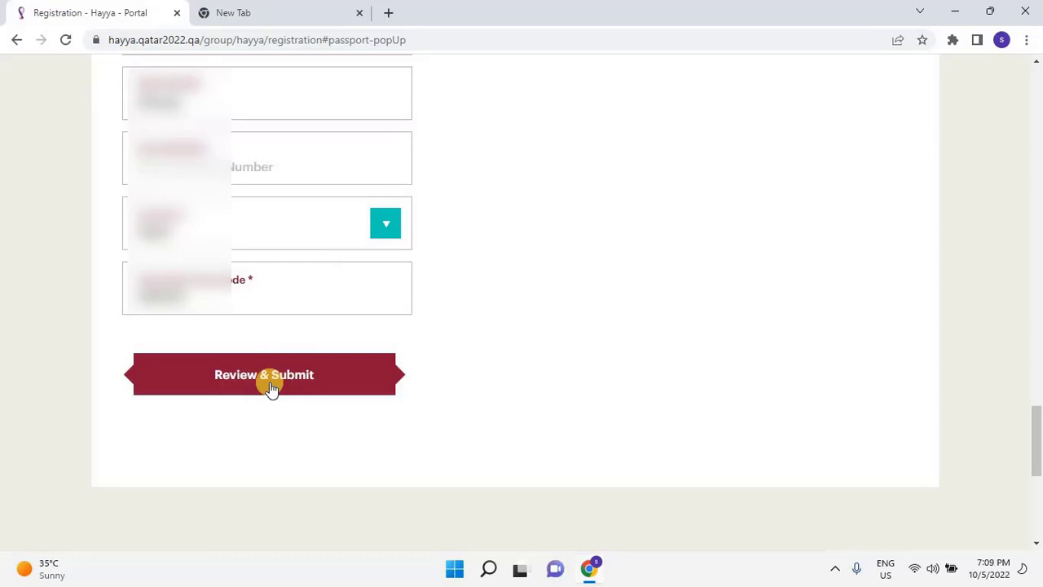
Go to Review & Submit and move through the Application Summary to the declarations
click(263, 375)
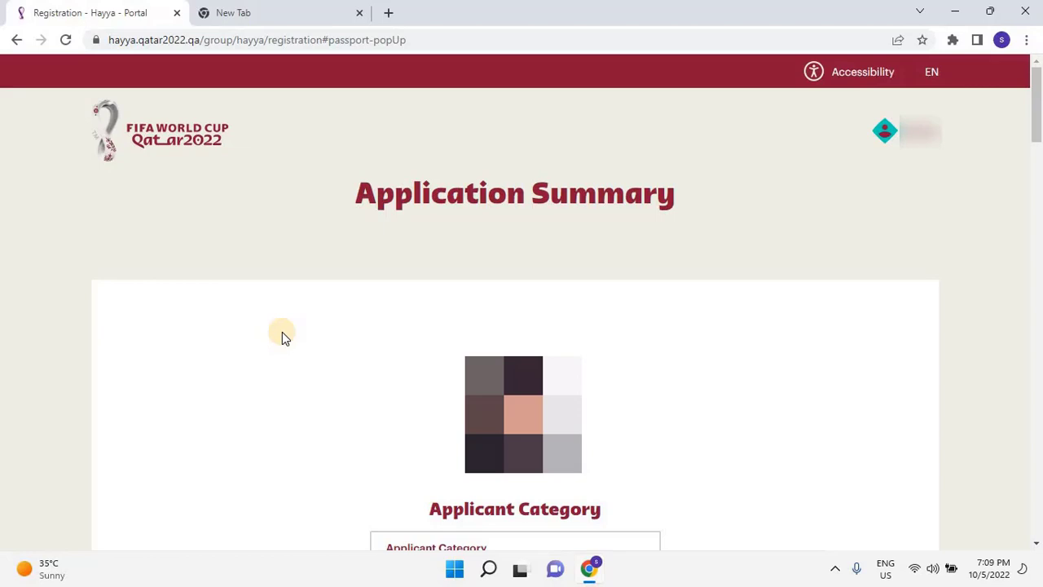
mouse_move(987, 280)
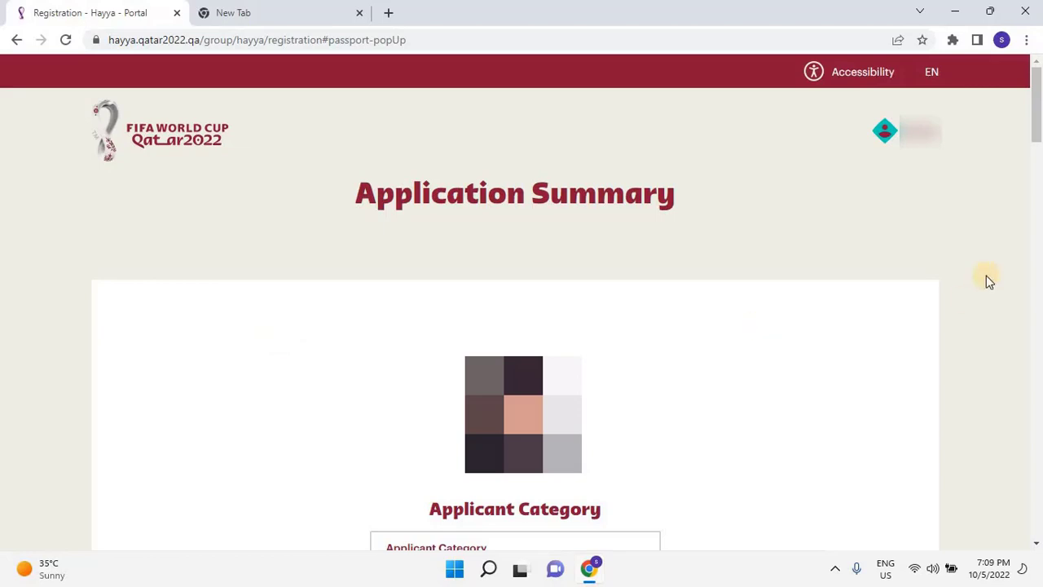
scroll(down, 3)
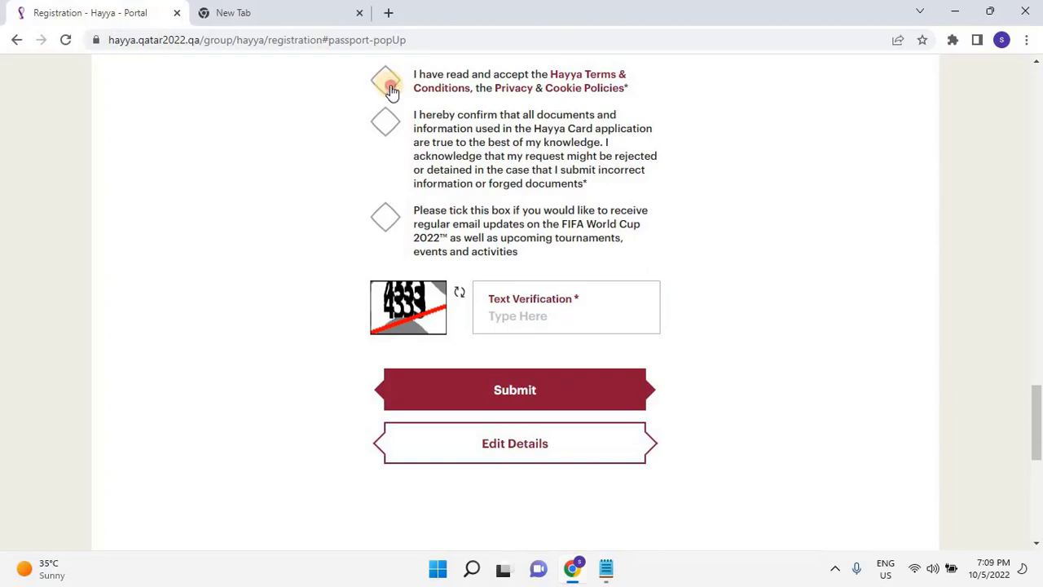
Accept the Terms & Conditions, declare the information true and opt in to email updates
click(384, 81)
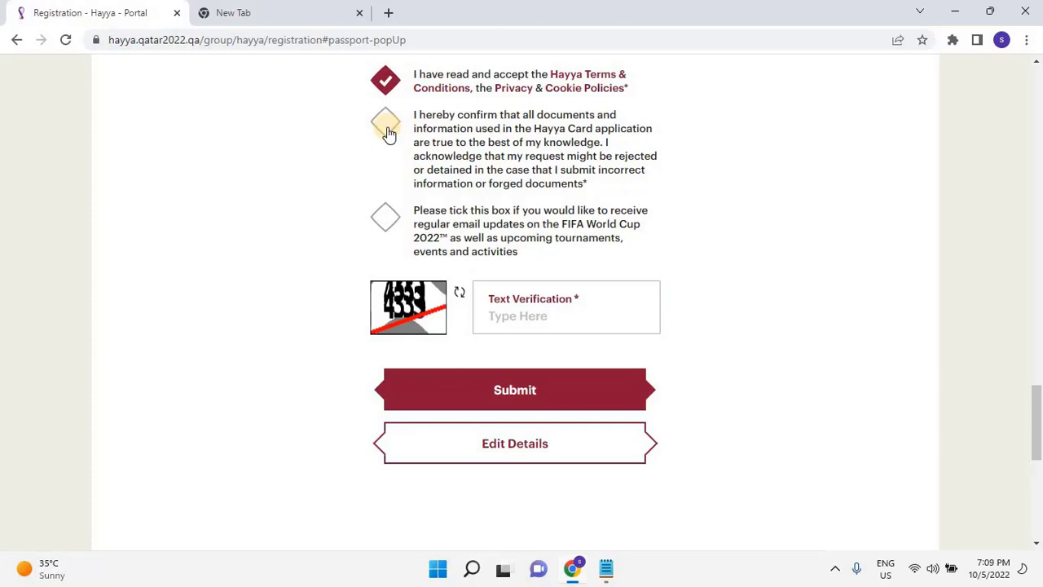
click(386, 122)
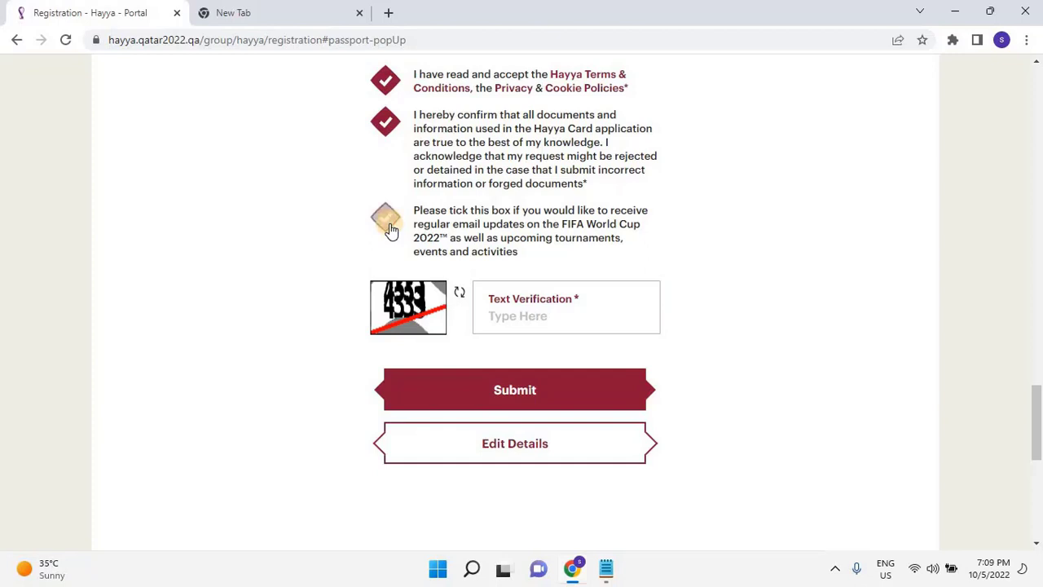
click(385, 221)
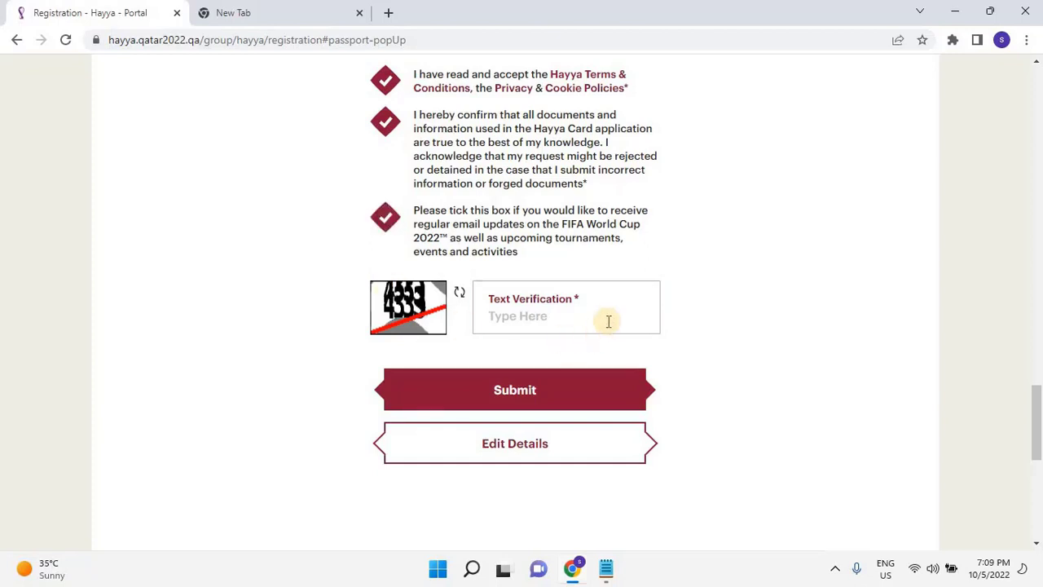
click(538, 316)
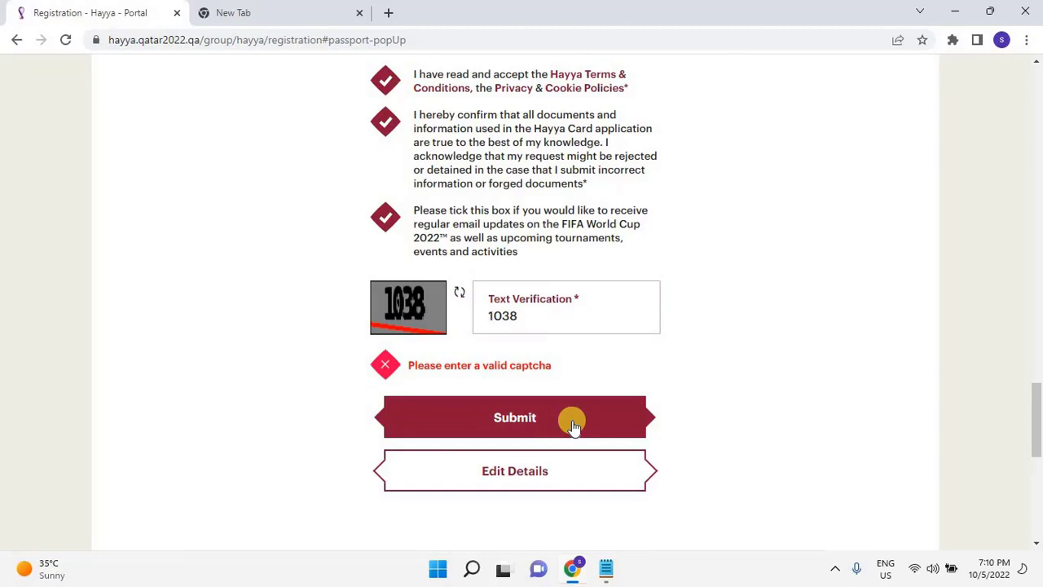
click(514, 417)
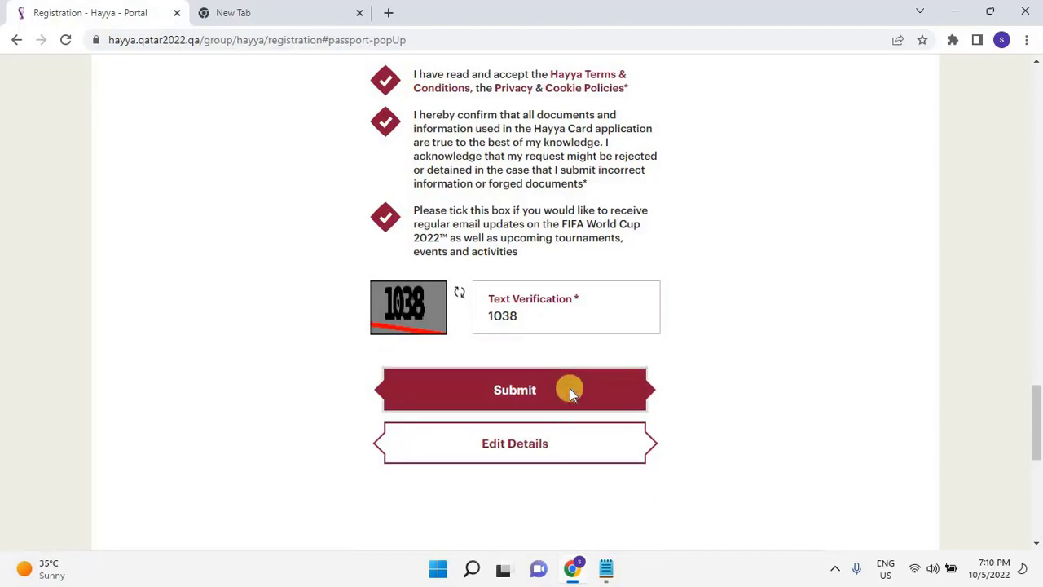
Submit the application and confirm the accuracy declaration pop-up to finish submission
click(515, 389)
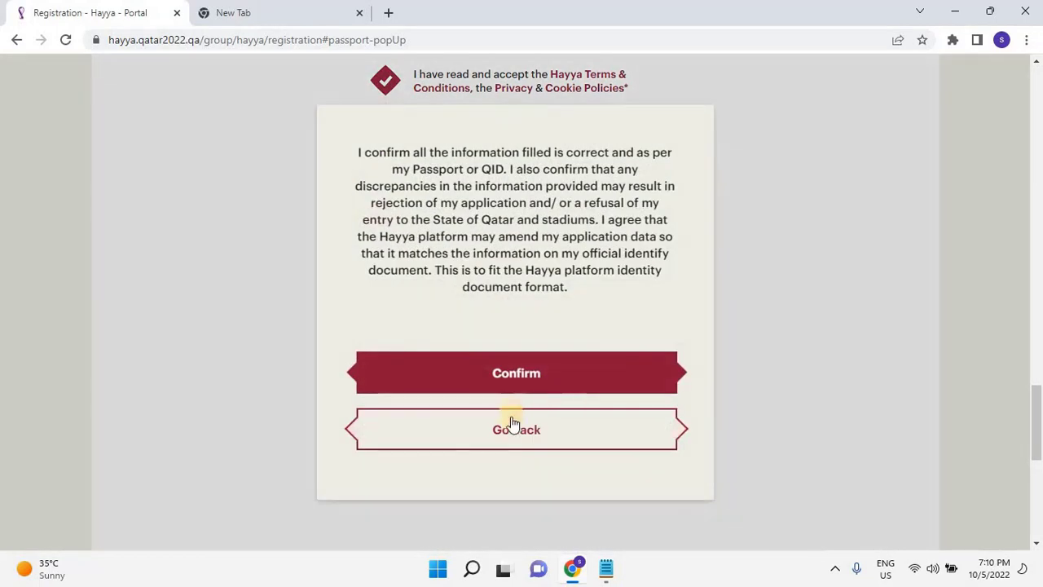
mouse_move(592, 296)
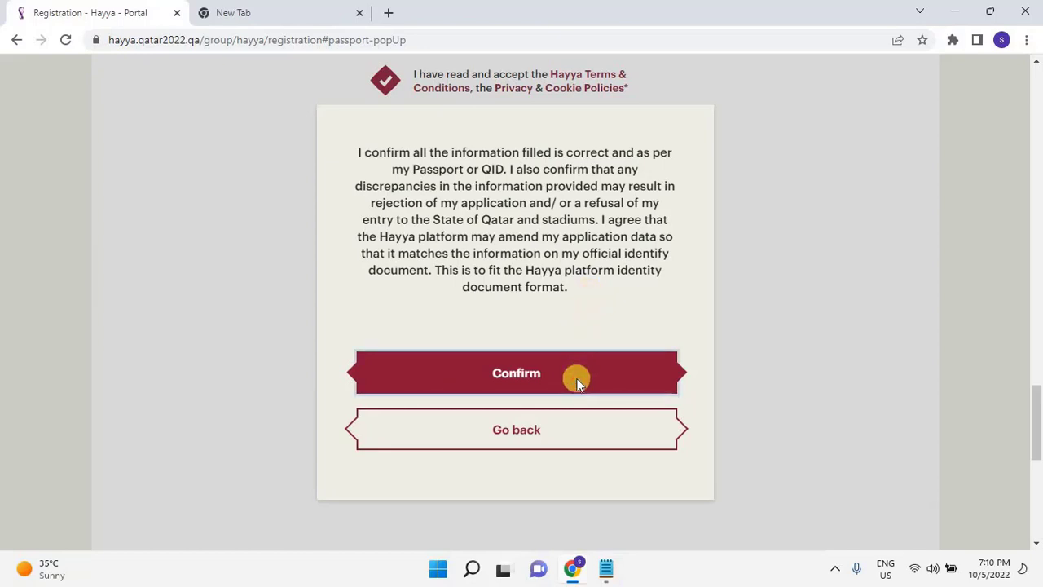
click(516, 372)
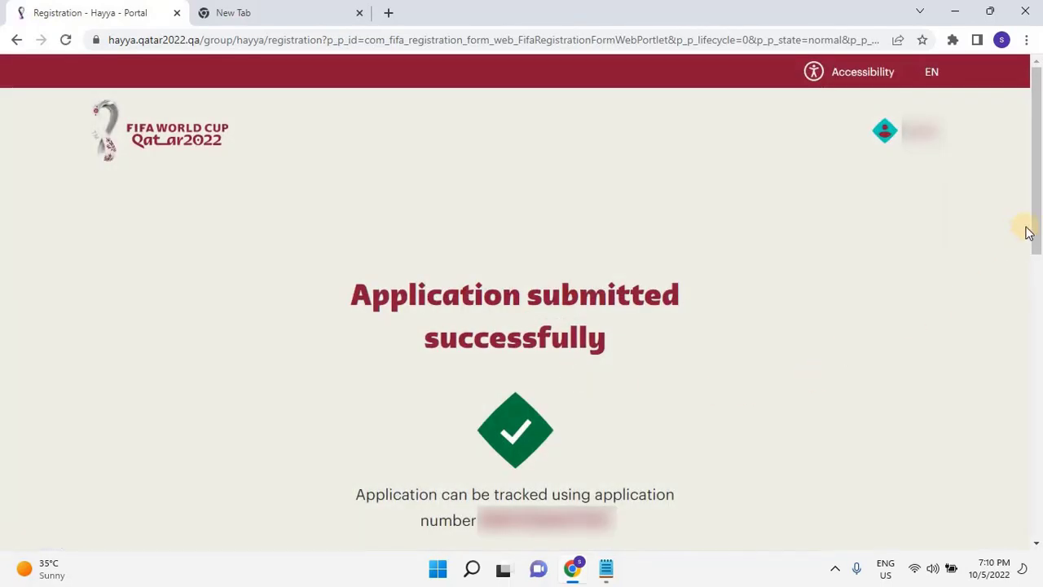
Go from the success page with its tracking number to the My Hayya dashboard
scroll(down, 3)
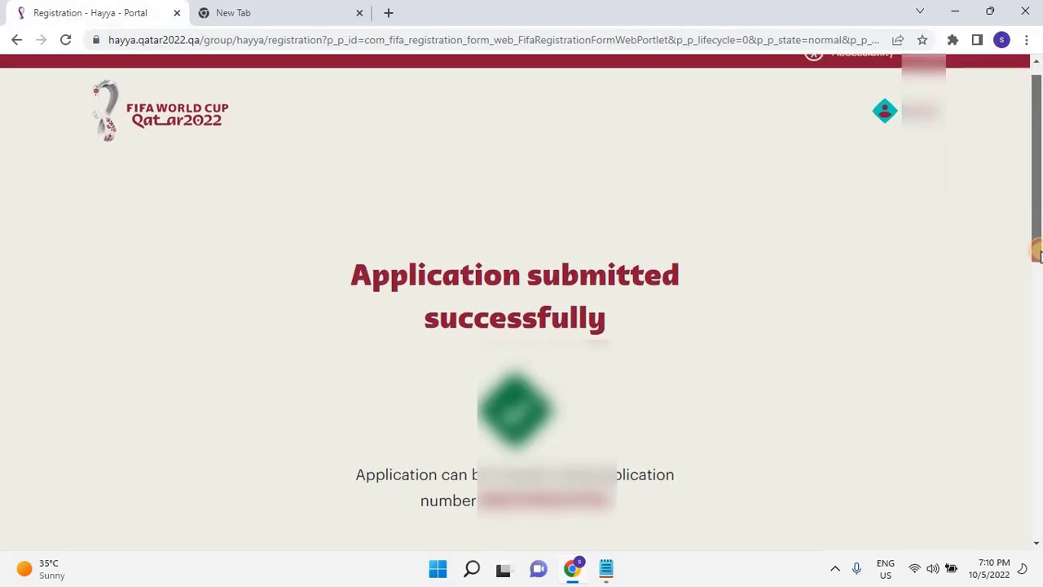
scroll(down, 3)
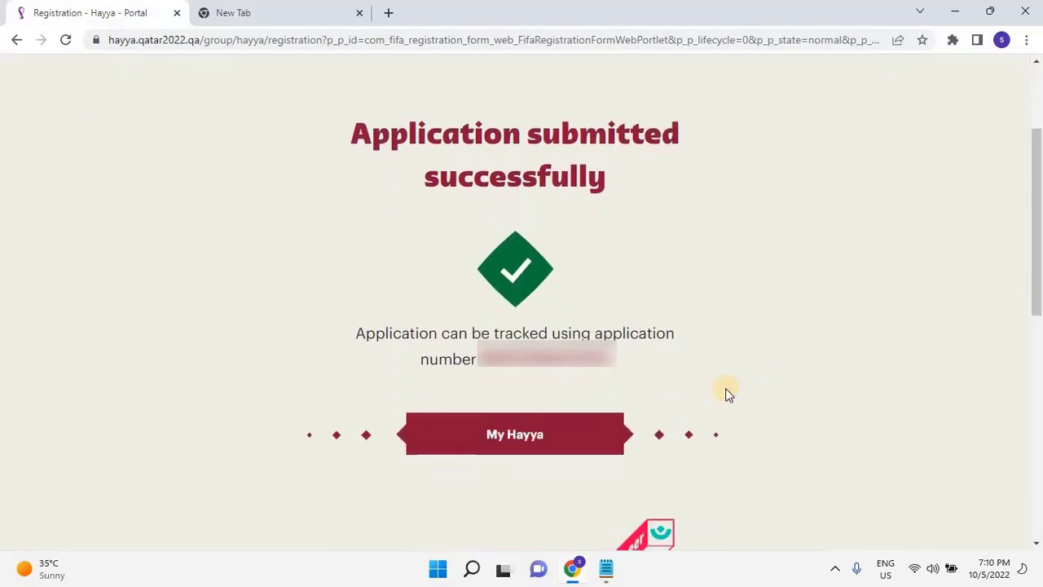
mouse_move(523, 456)
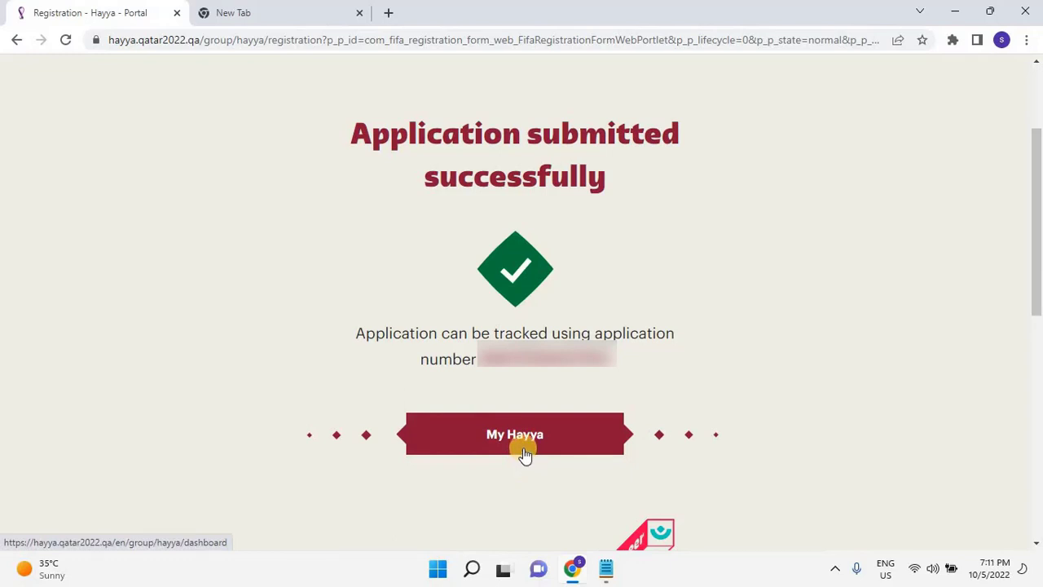
click(514, 434)
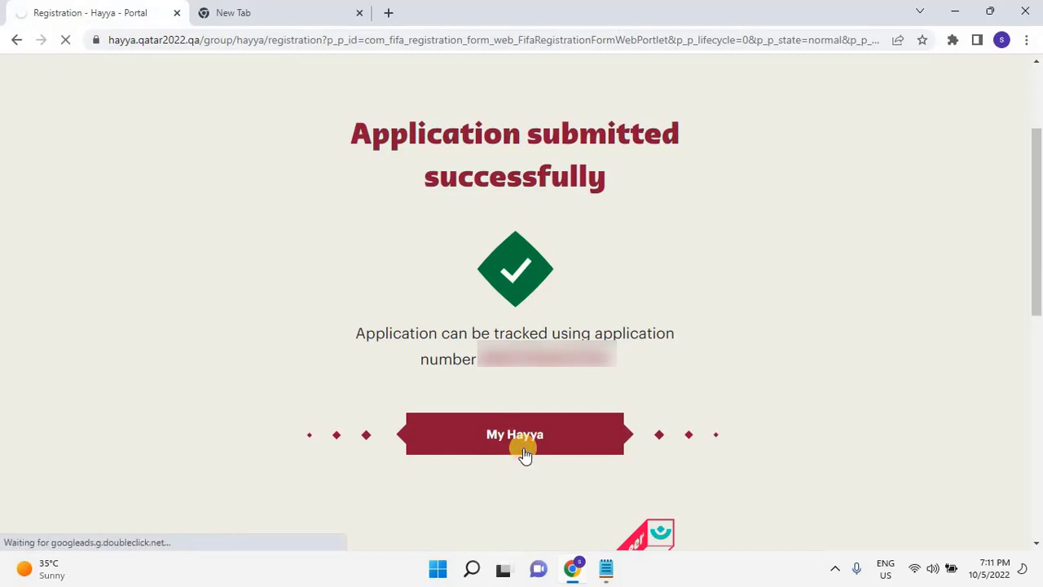
click(514, 433)
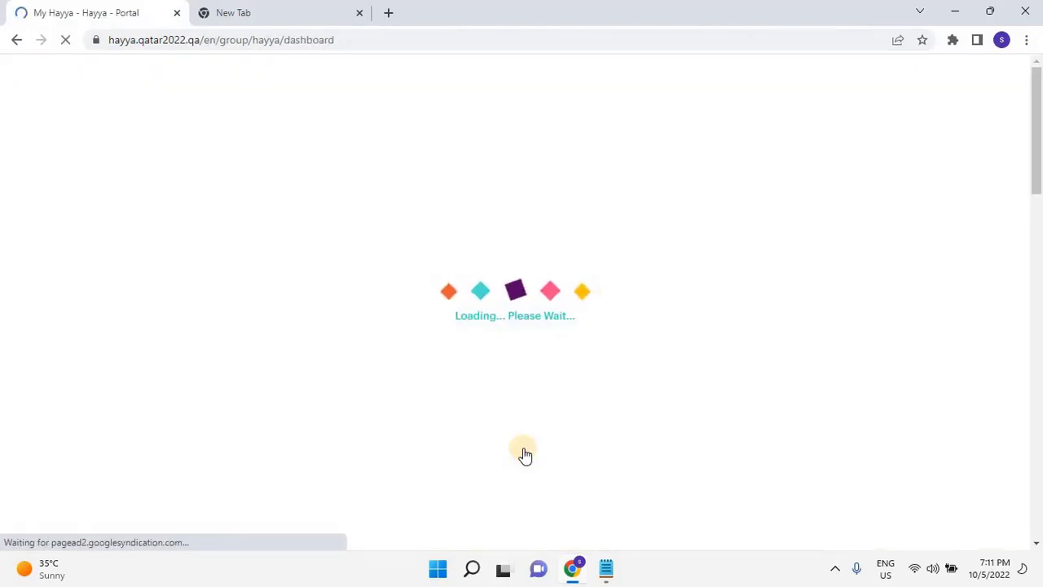